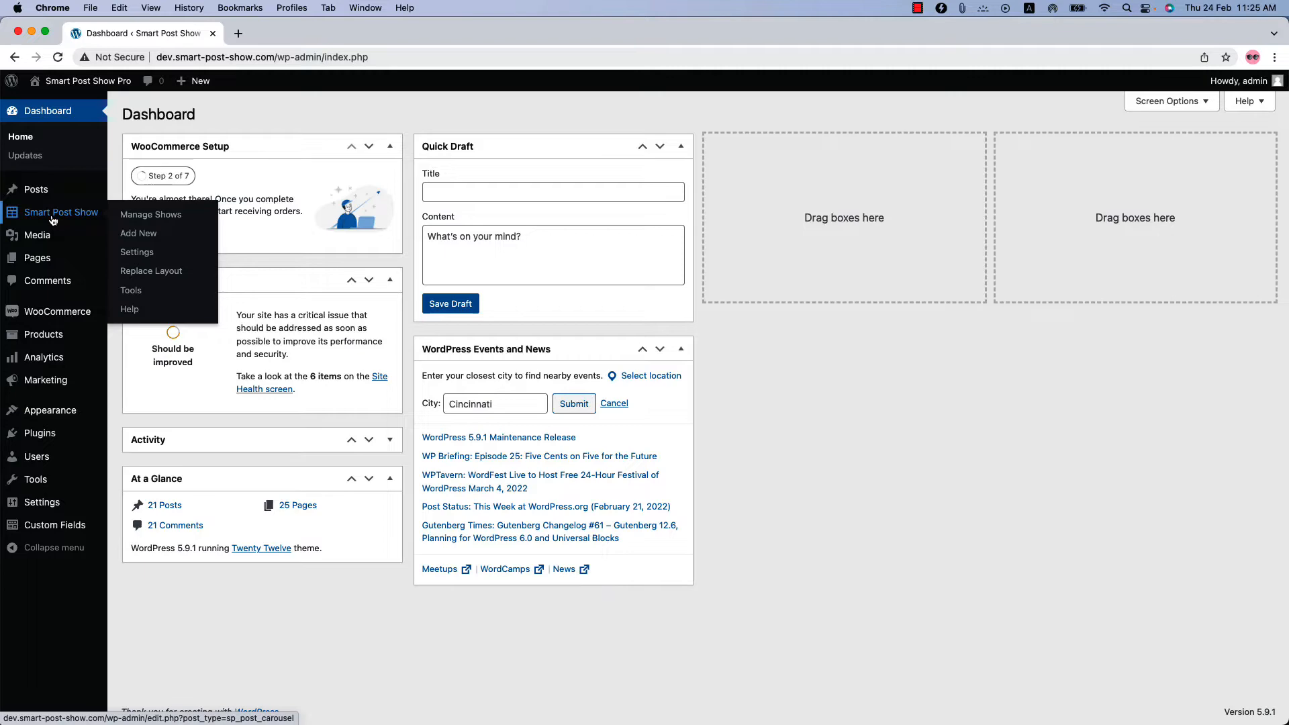
{"action": "mouse_move", "coordinate": [138, 234]}
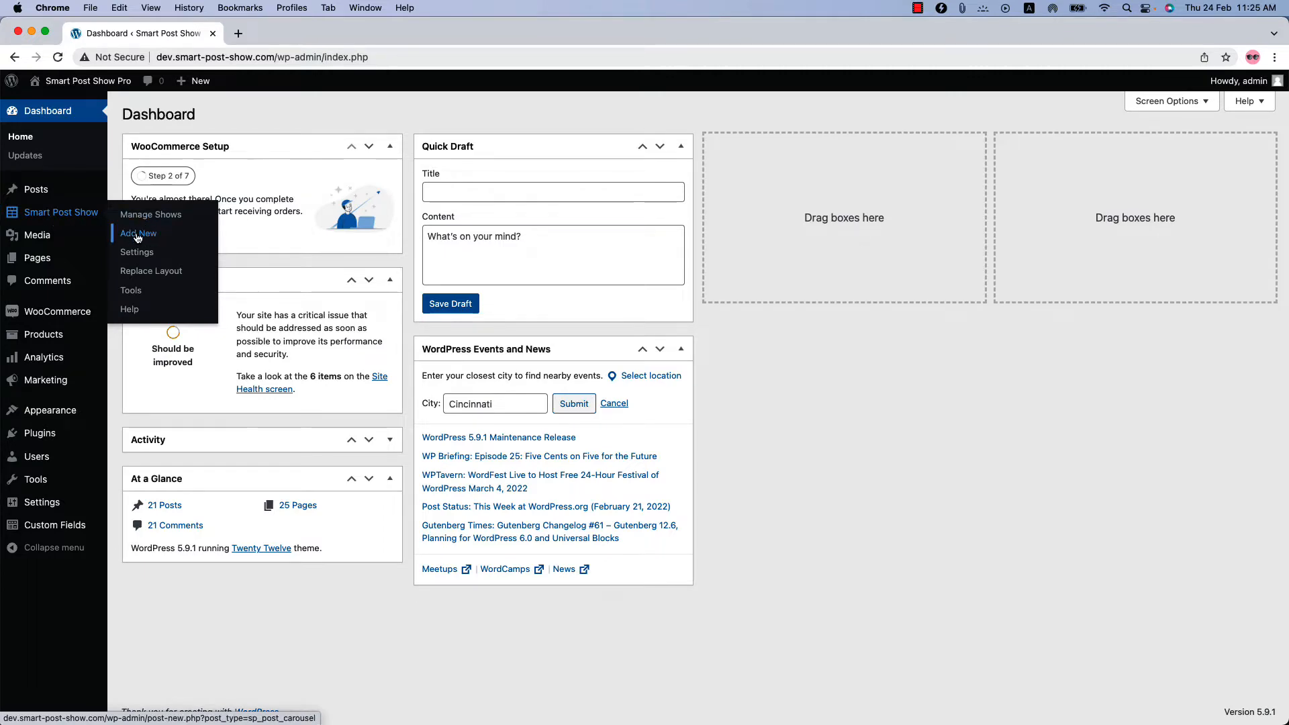
- Start a new show from Manage Shows and title it 'Test Show'
{"action": "left_click", "coordinate": [150, 215]}
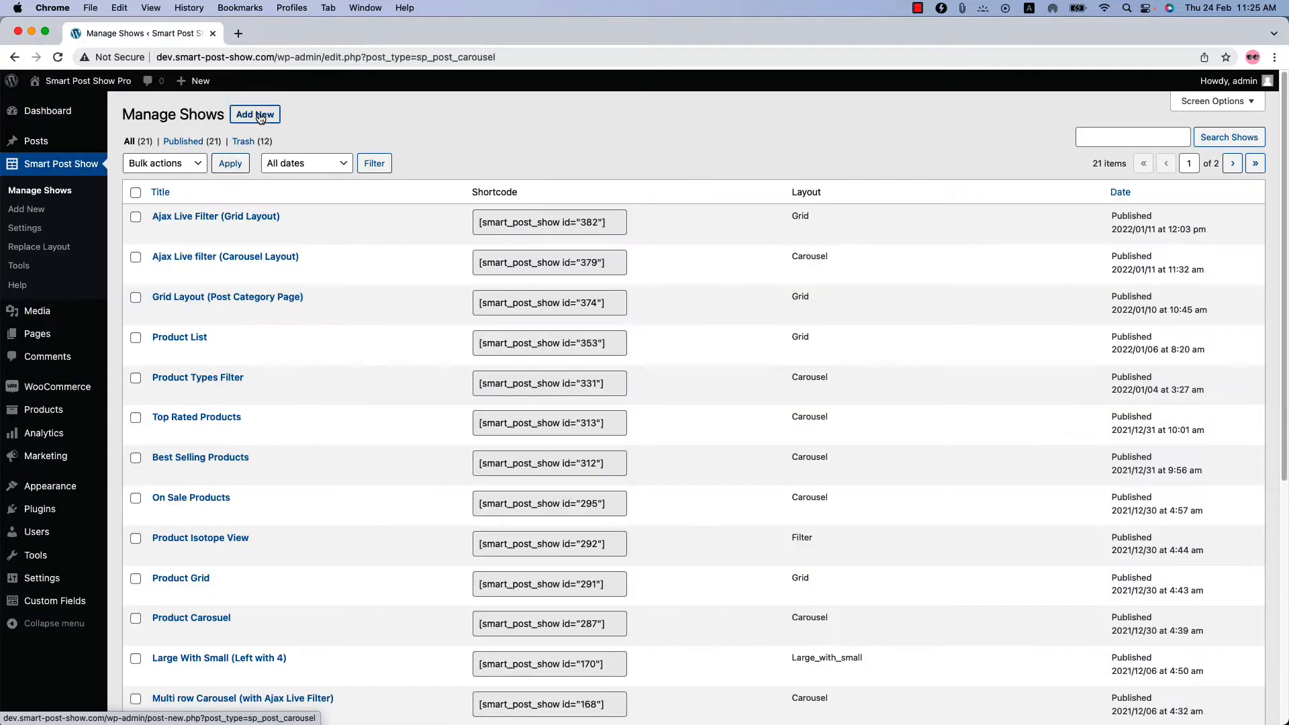
{"action": "left_click", "coordinate": [255, 114]}
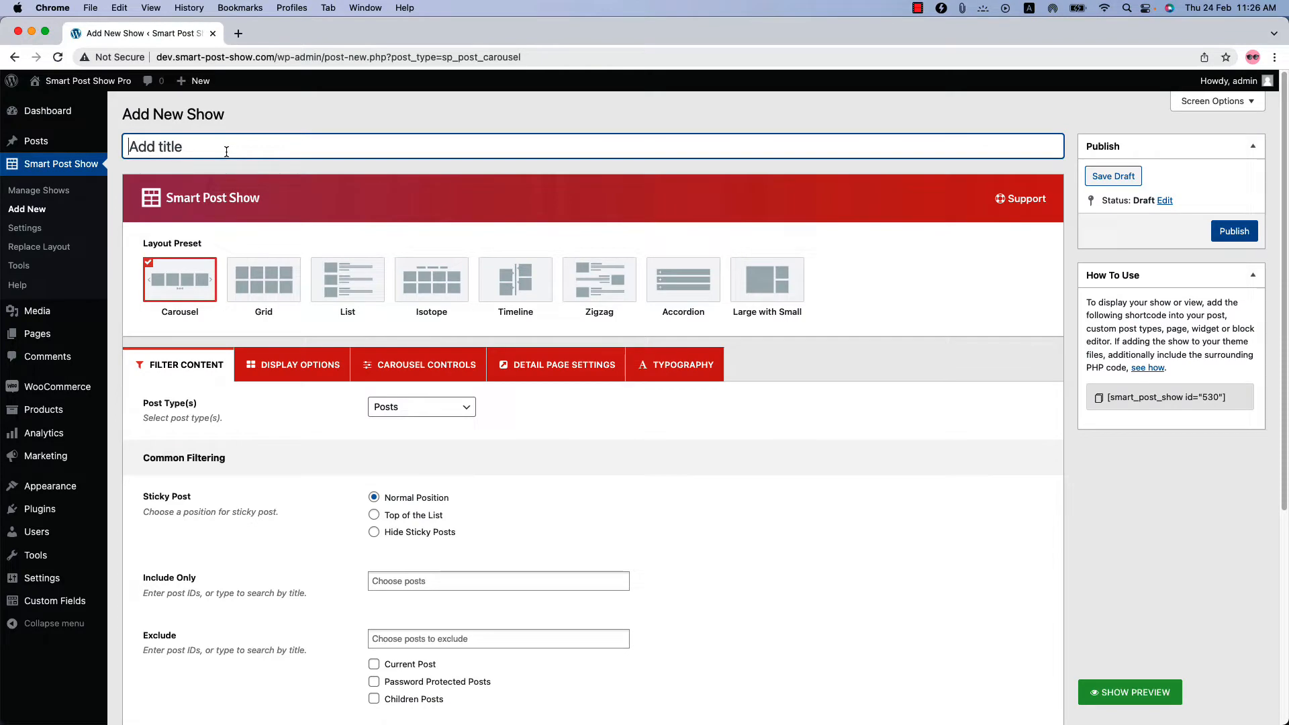
{"action": "type", "text": "Test Show"}
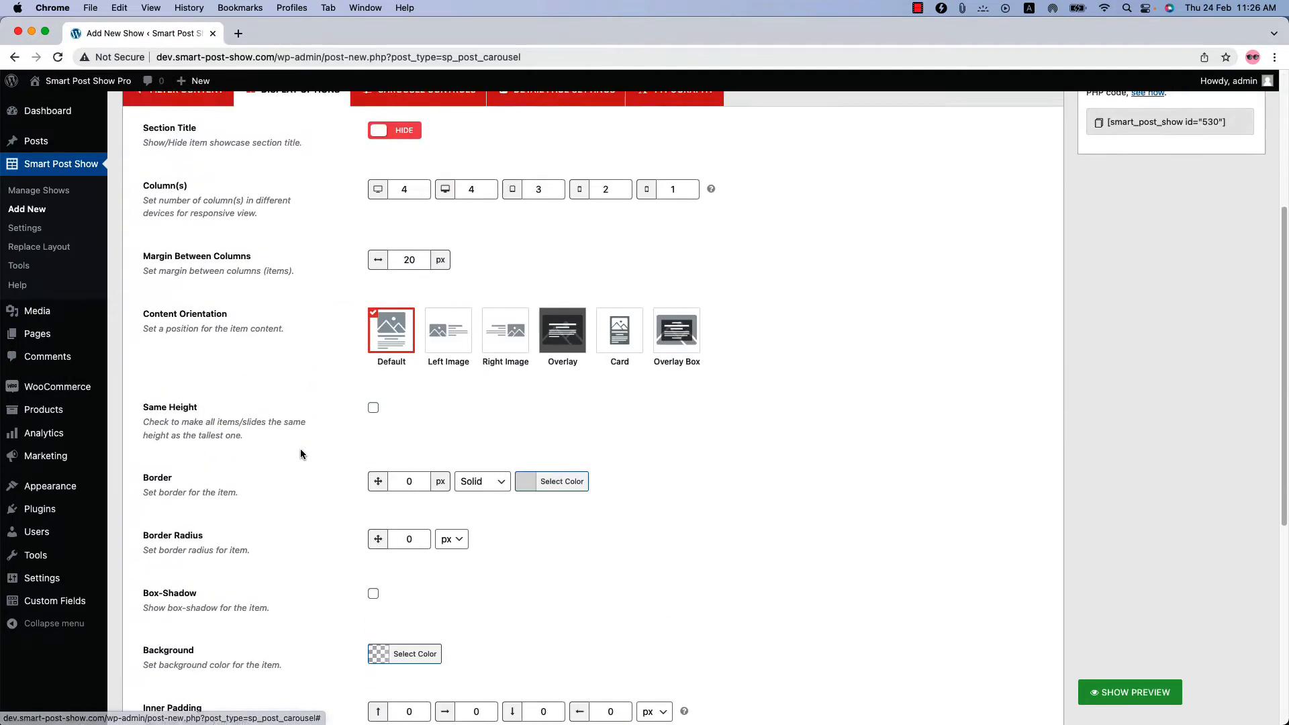
- Scroll to Content Fields and expand the Custom Fields panel to see its settings
{"action": "scroll", "scroll_direction": "down", "scroll_amount": 3}
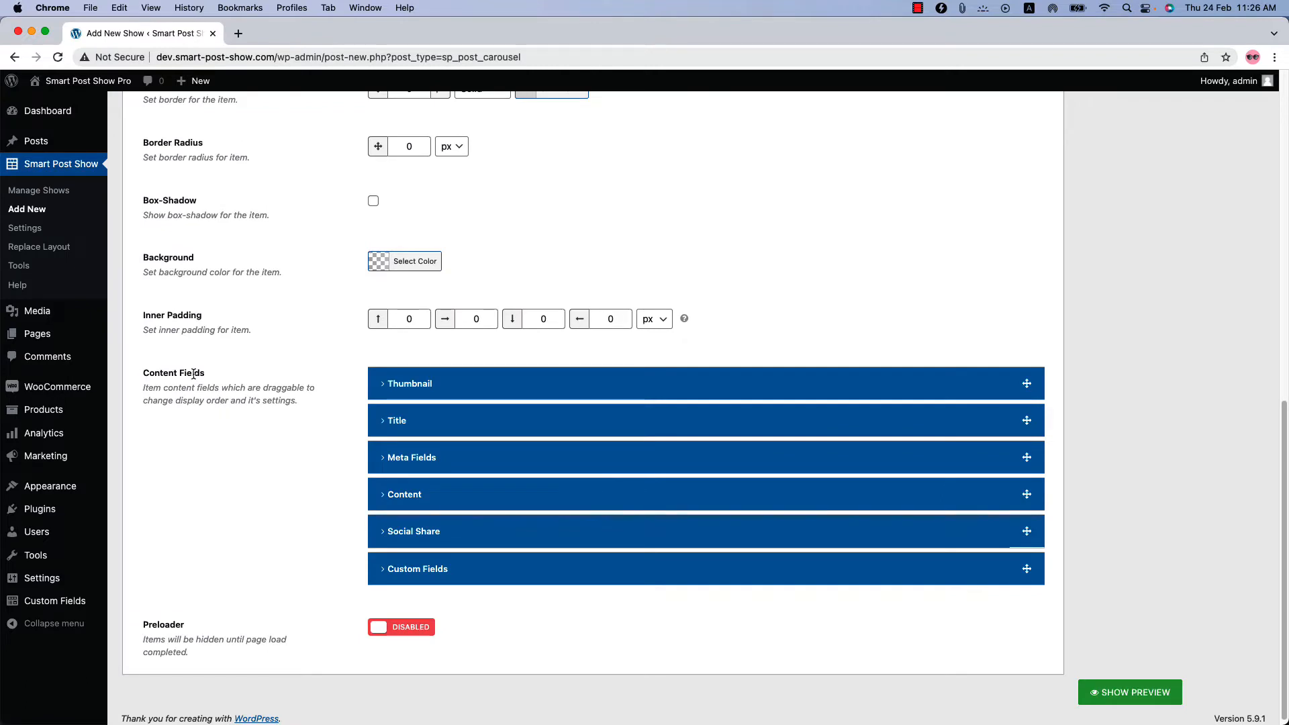
{"action": "mouse_move", "coordinate": [443, 574]}
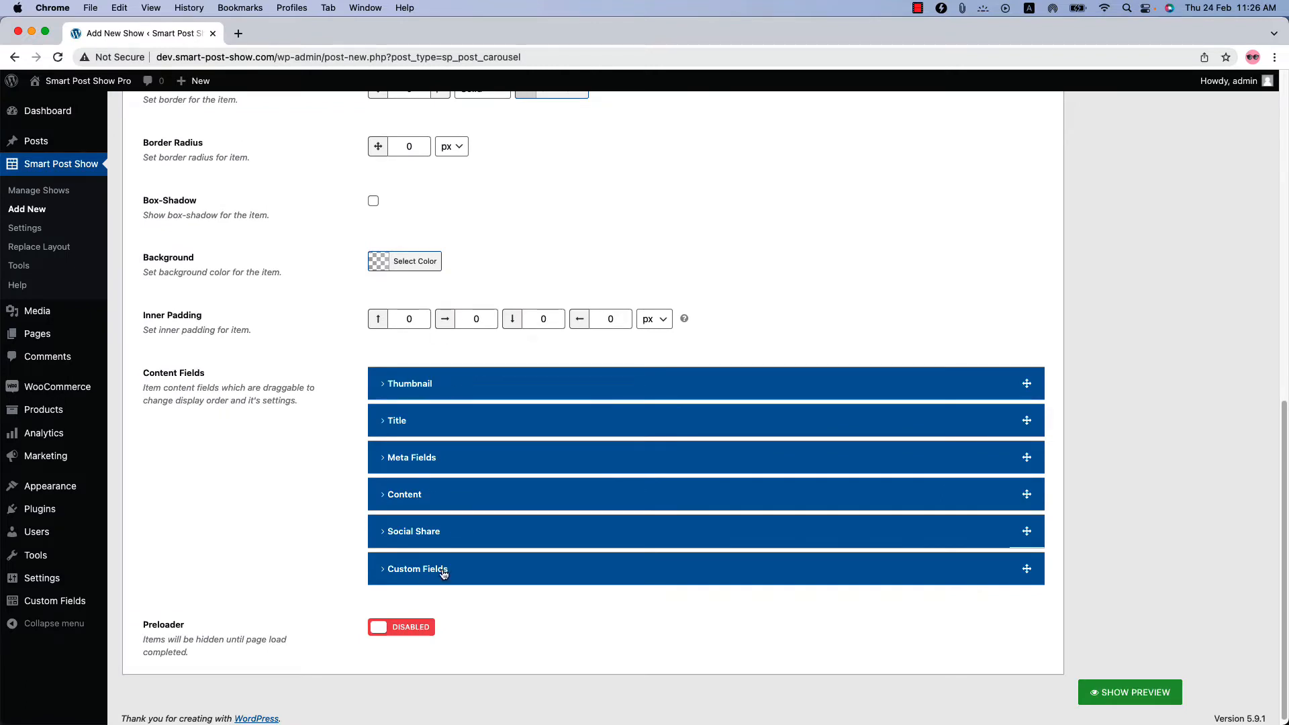
{"action": "left_click", "coordinate": [417, 568]}
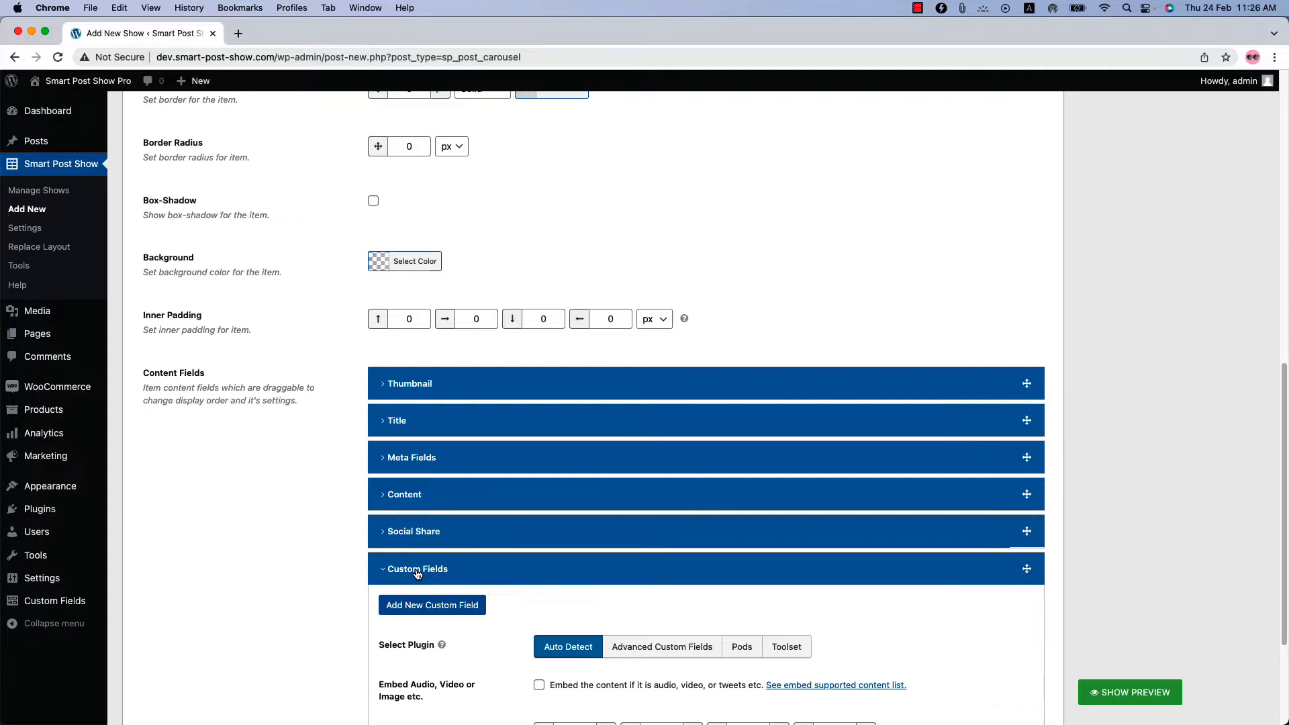
{"action": "scroll", "scroll_direction": "down", "scroll_amount": 3}
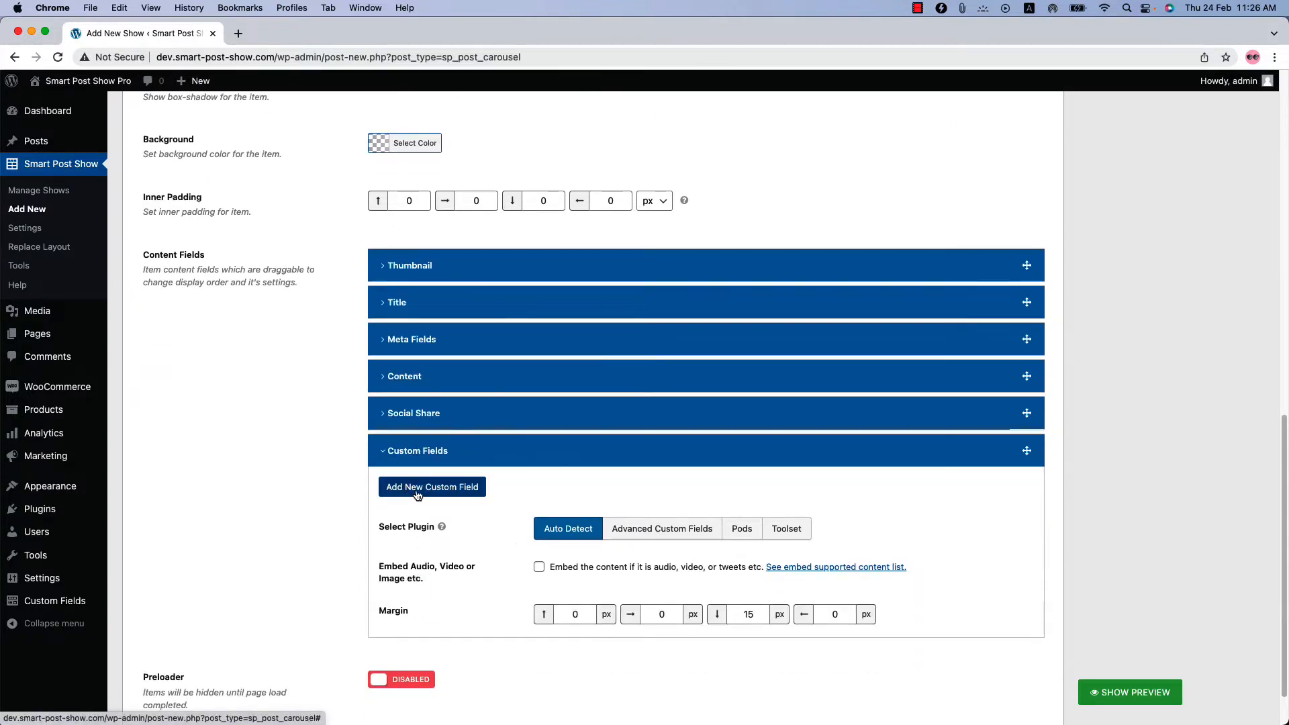
{"action": "mouse_move", "coordinate": [469, 499]}
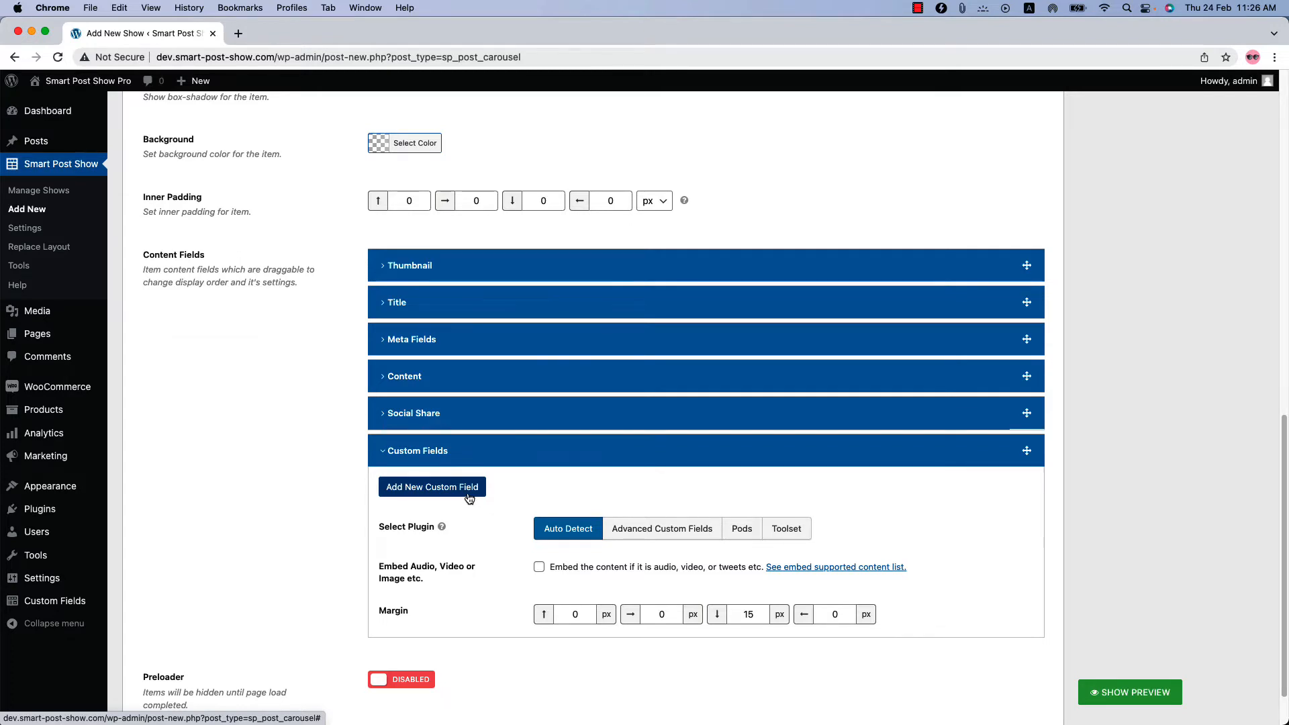
{"action": "mouse_move", "coordinate": [36, 140]}
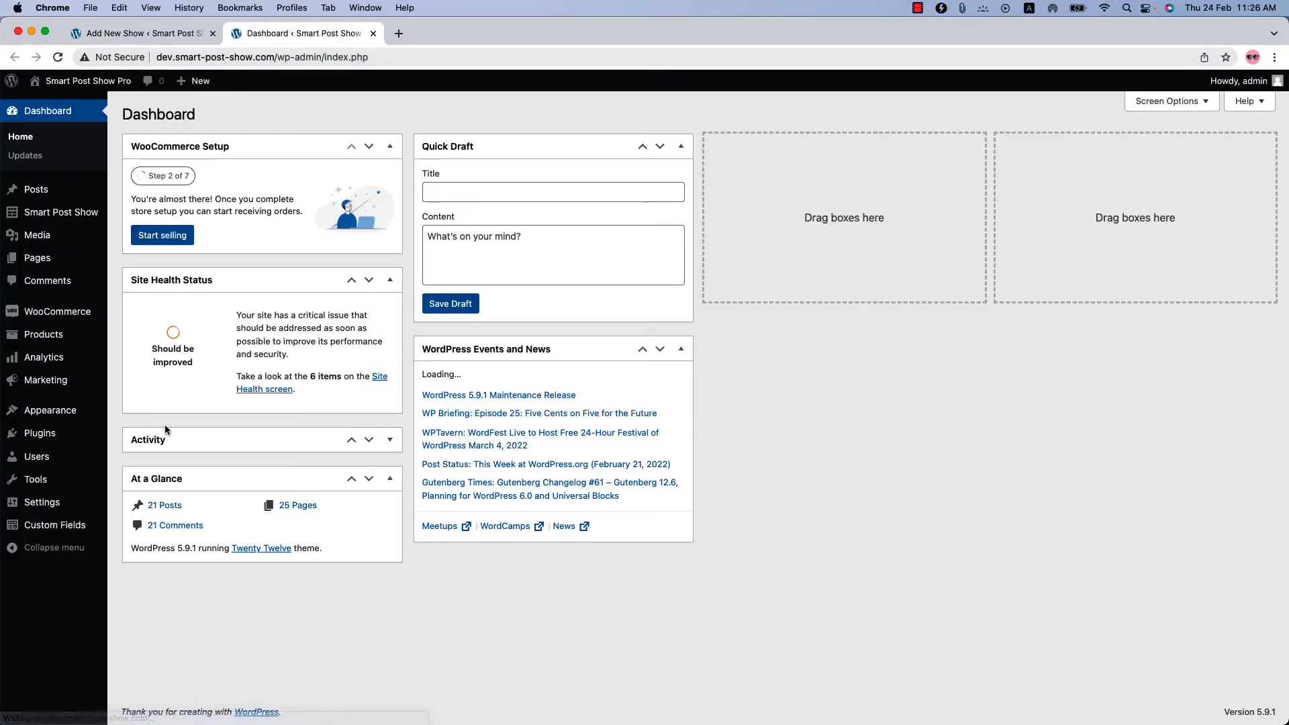
- Open the 'Words' field group, with its single Number field, for editing
{"action": "left_click", "coordinate": [56, 524]}
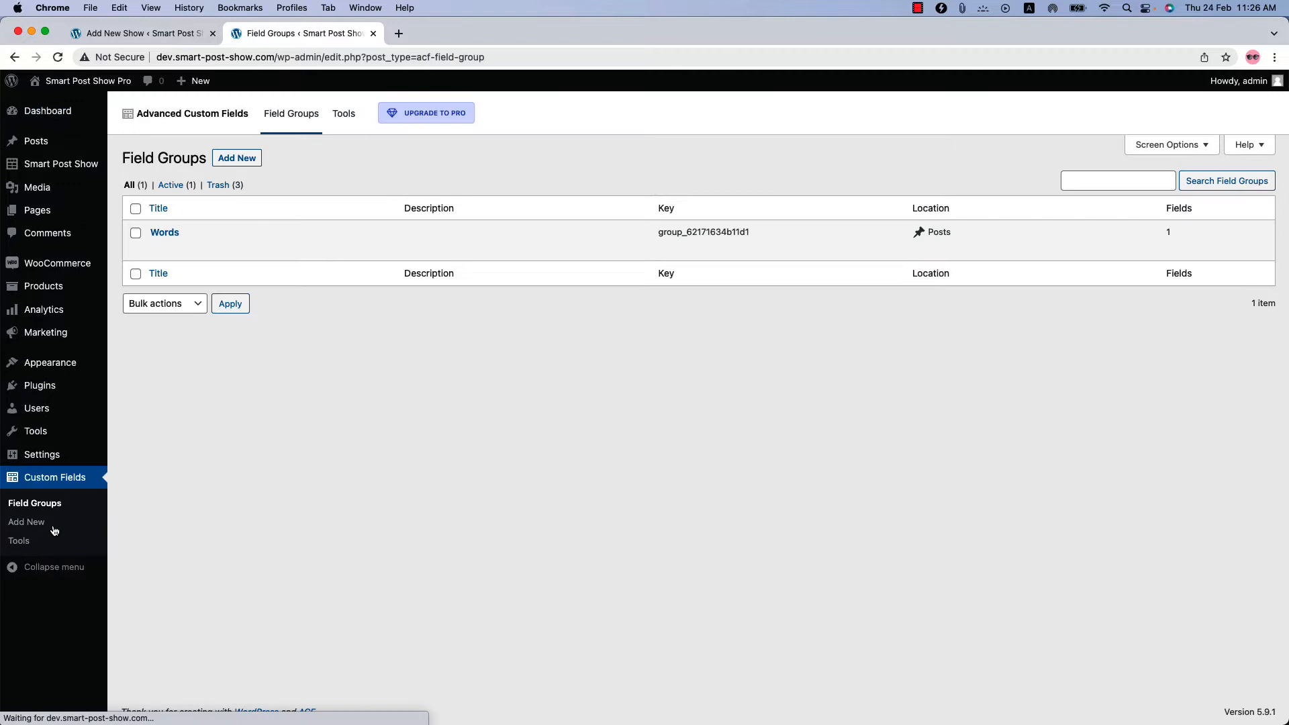
{"action": "mouse_move", "coordinate": [163, 232]}
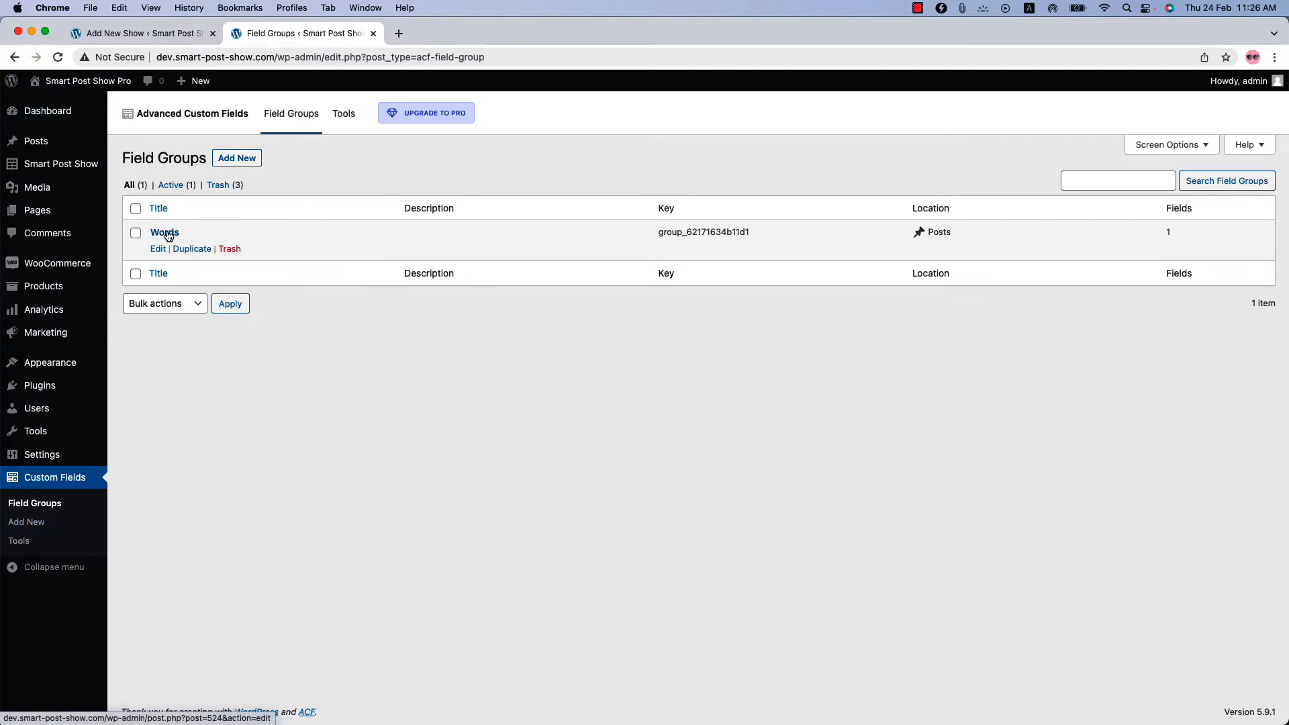
{"action": "left_click", "coordinate": [163, 232]}
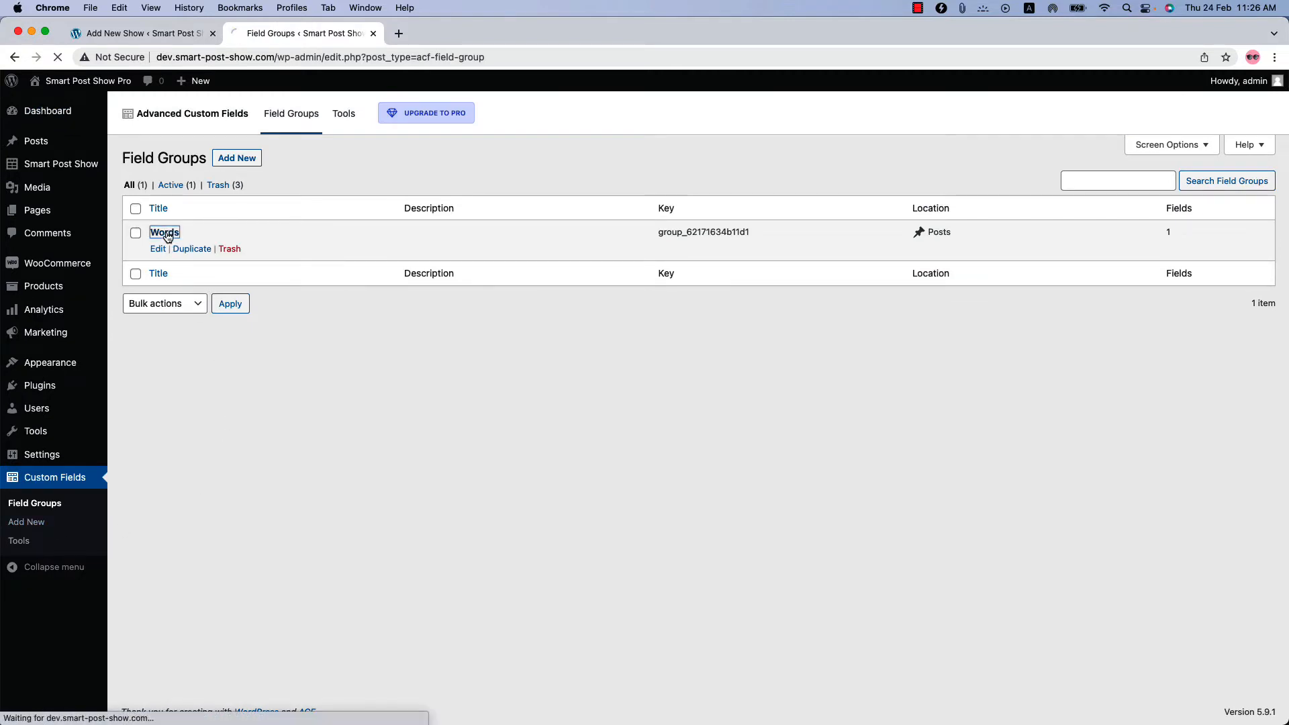
{"action": "left_click", "coordinate": [164, 232]}
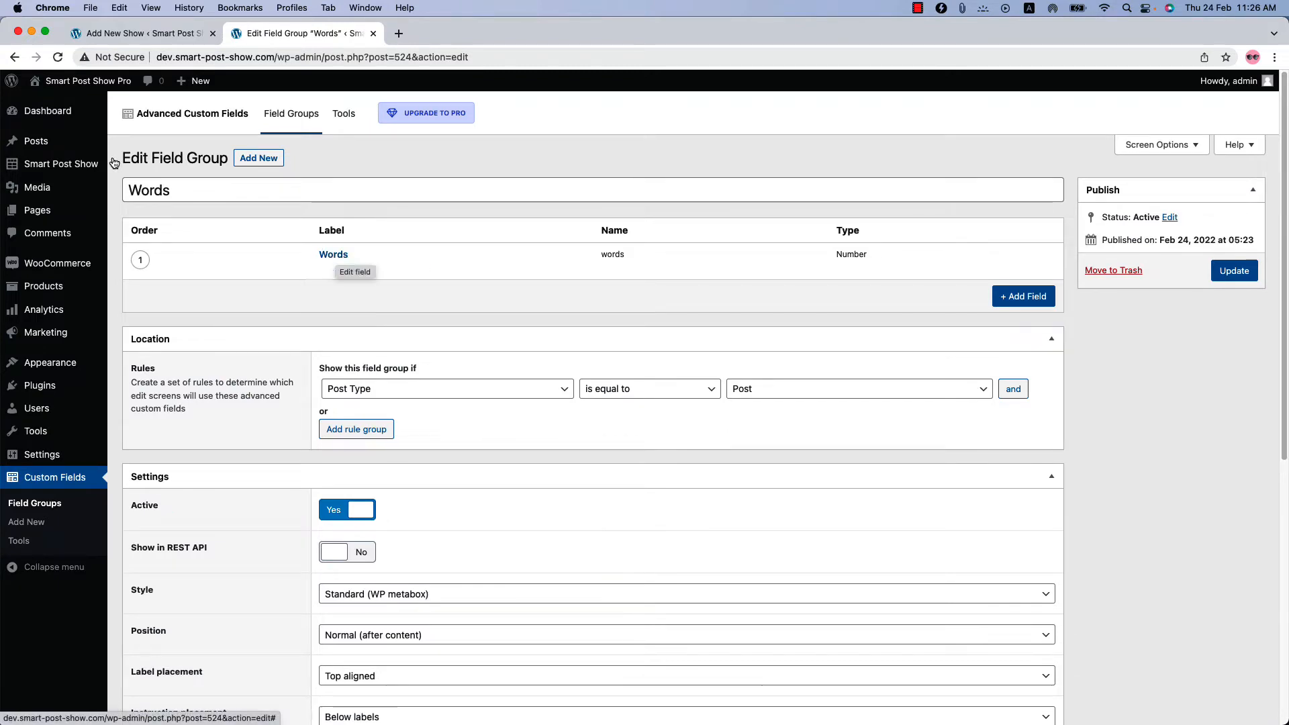
- Open the clown triggerfish post and set its Words value to 1000
{"action": "left_click", "coordinate": [36, 141]}
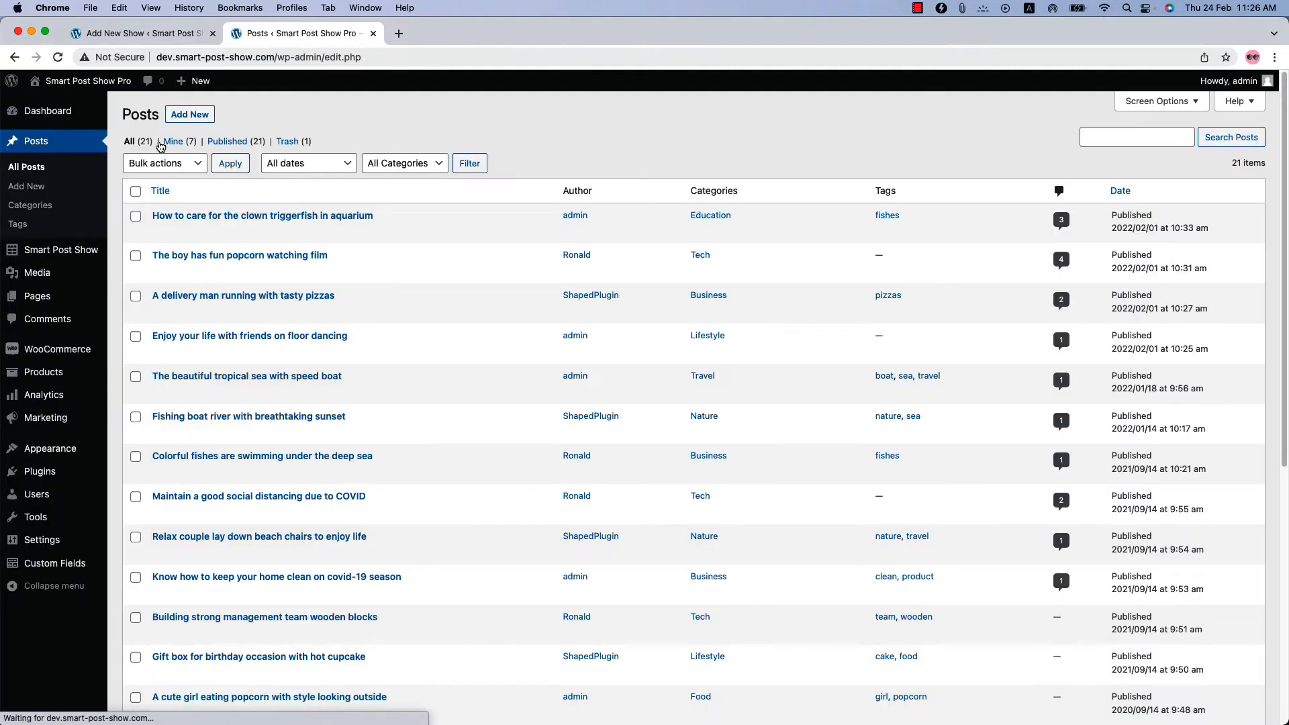
{"action": "mouse_move", "coordinate": [210, 215]}
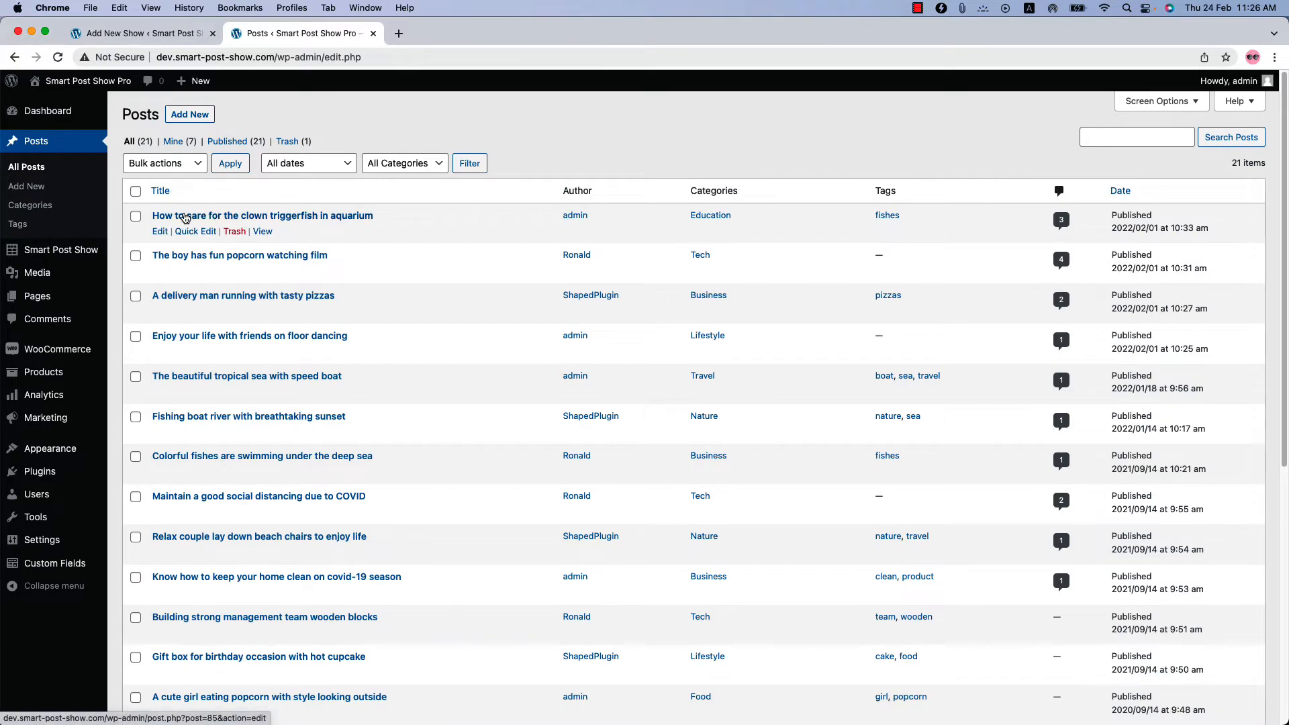
{"action": "left_click", "coordinate": [262, 216]}
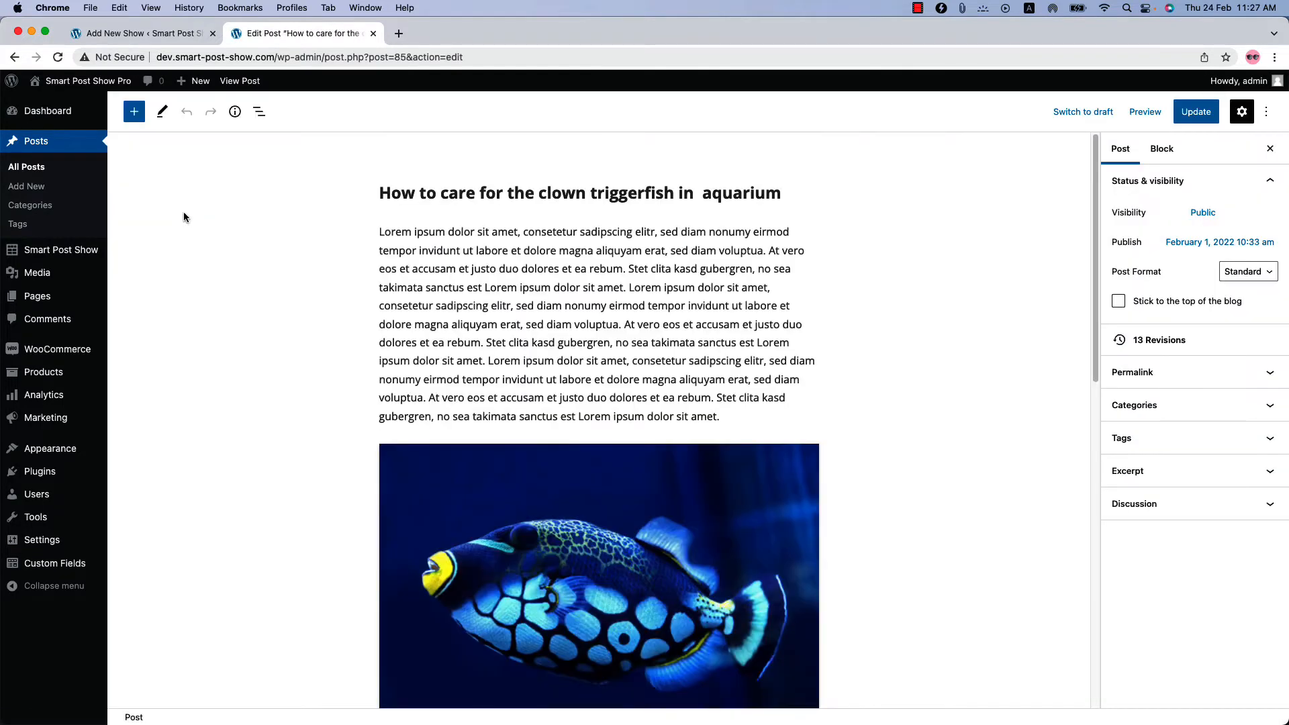
{"action": "scroll", "scroll_direction": "down", "scroll_amount": 3}
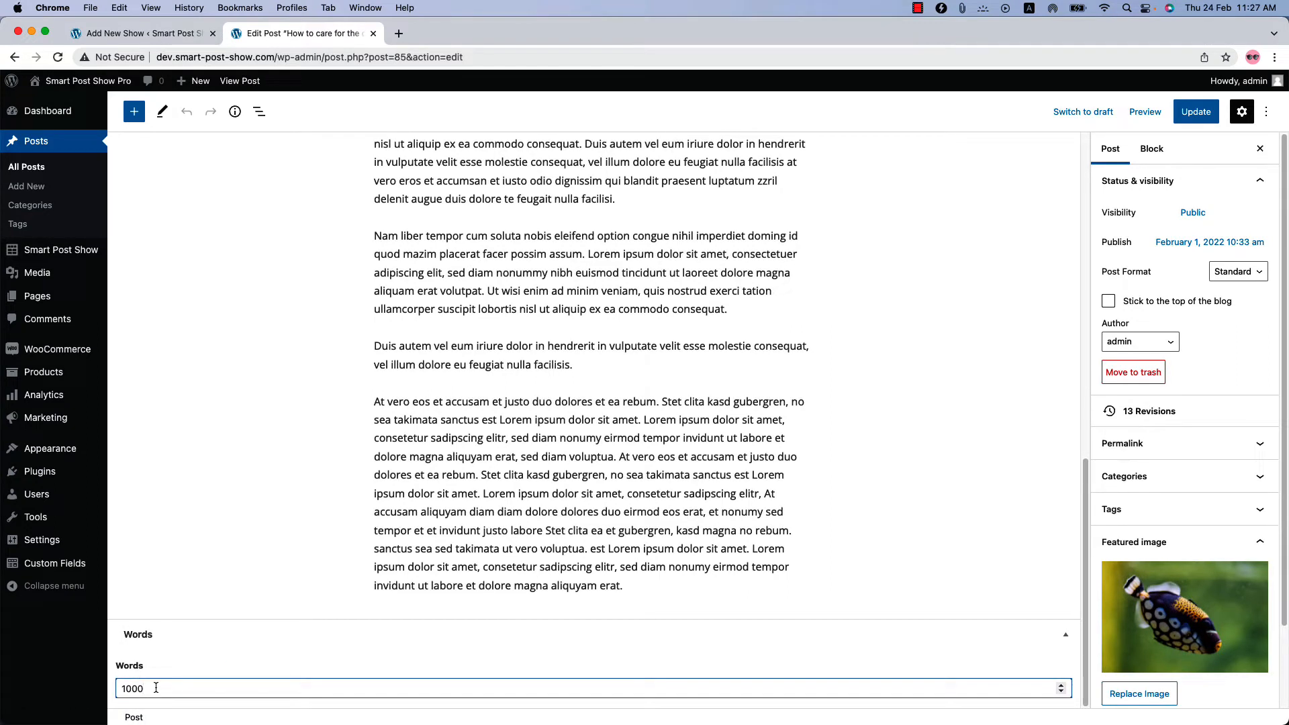
{"action": "left_click", "coordinate": [26, 166]}
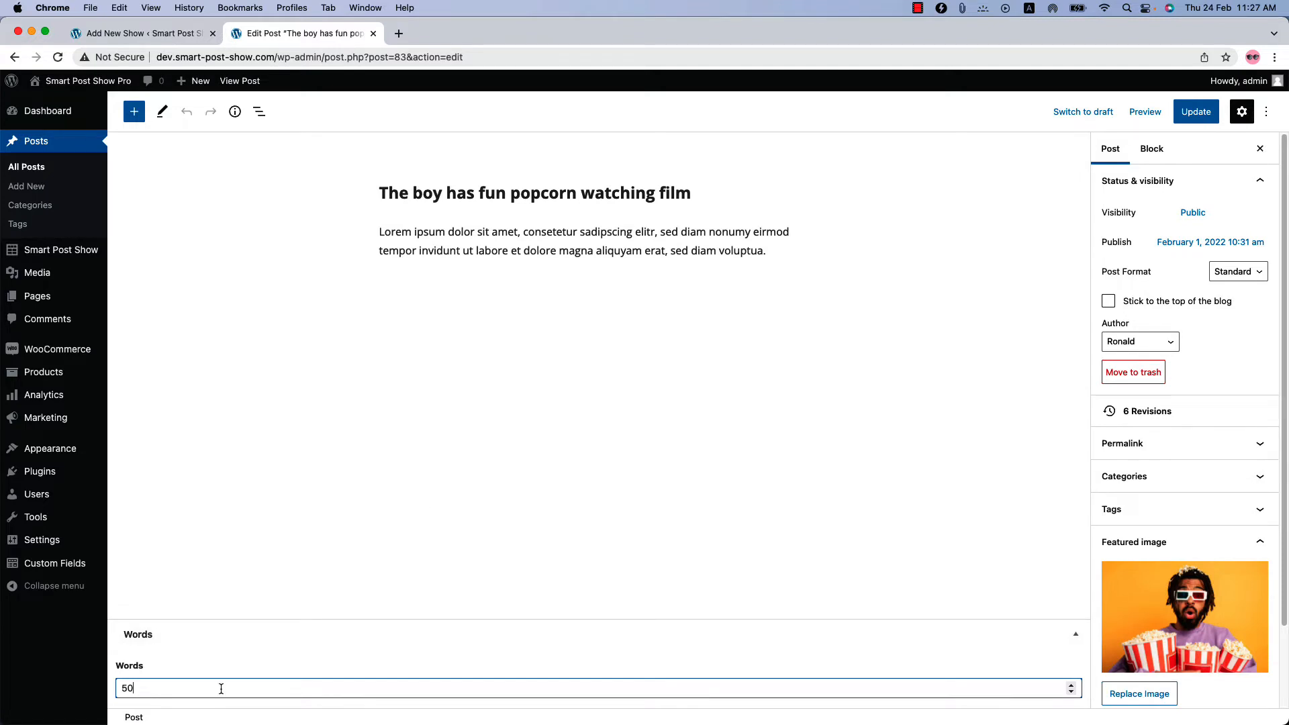
{"action": "mouse_move", "coordinate": [512, 378]}
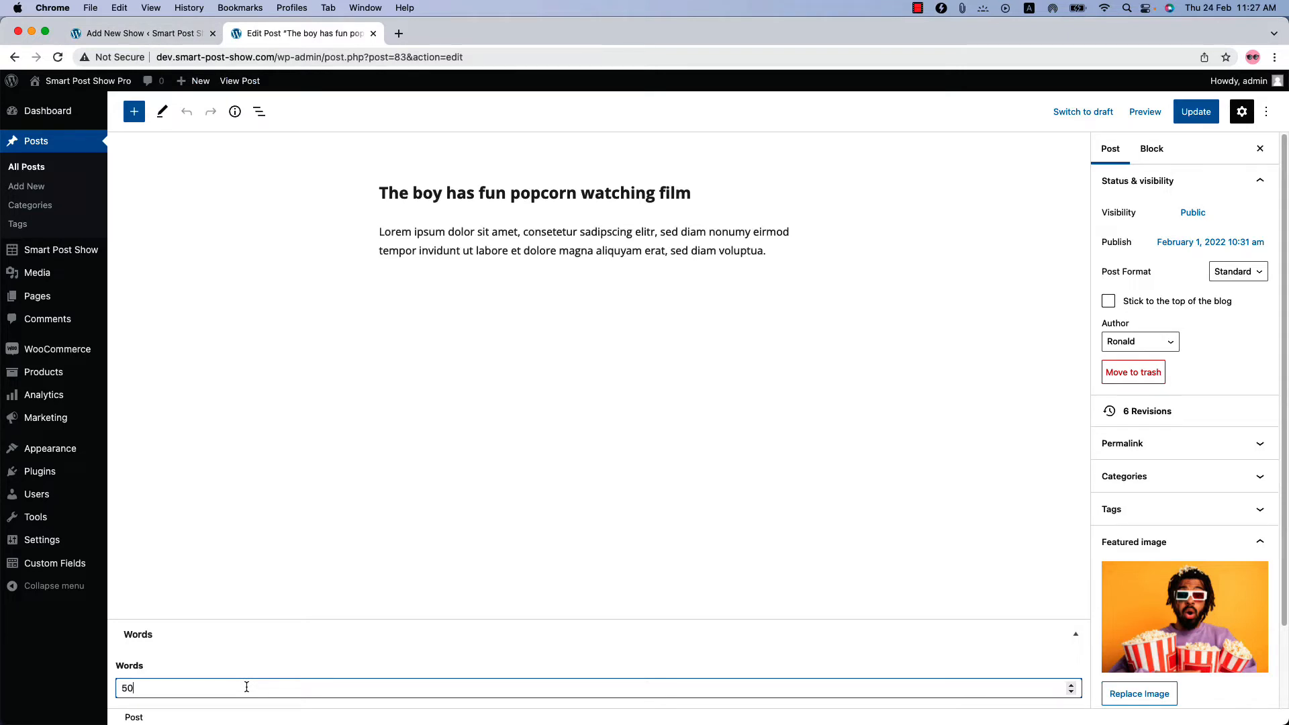
{"action": "mouse_move", "coordinate": [215, 193]}
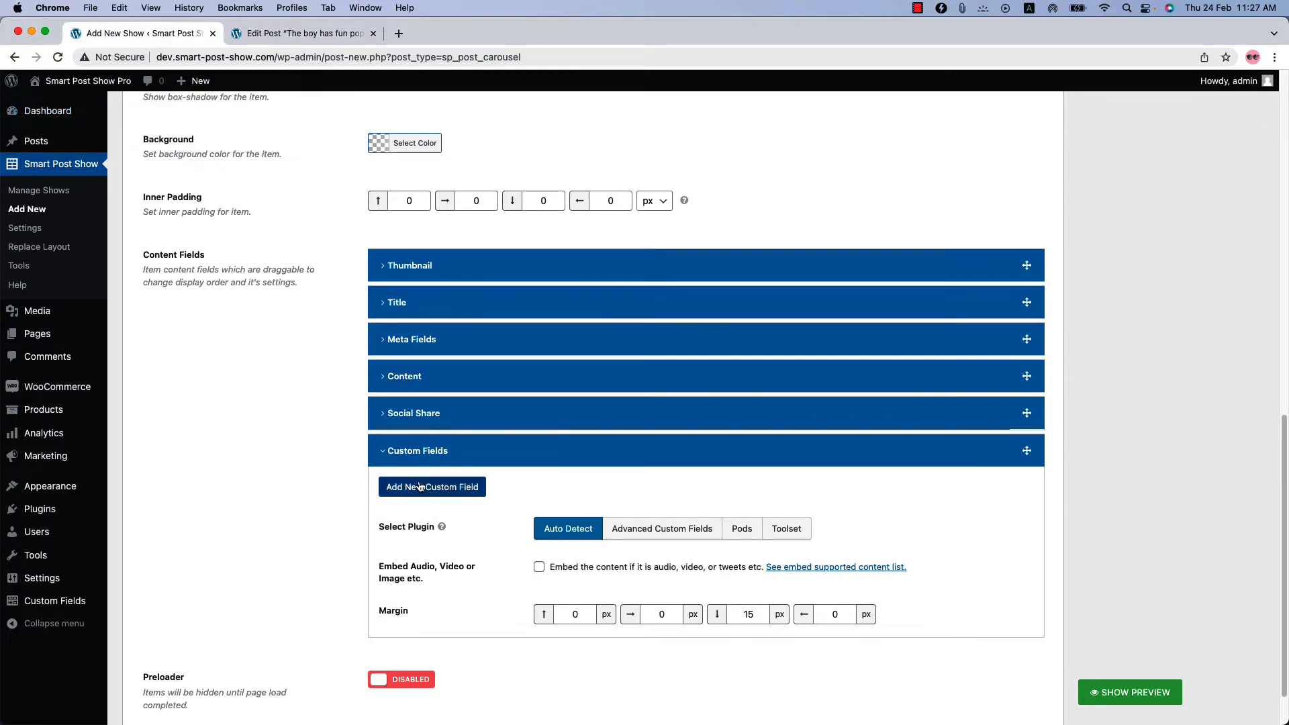
- Add a custom field entry using the 'words' field, found by searching 'wo'
{"action": "left_click", "coordinate": [431, 486]}
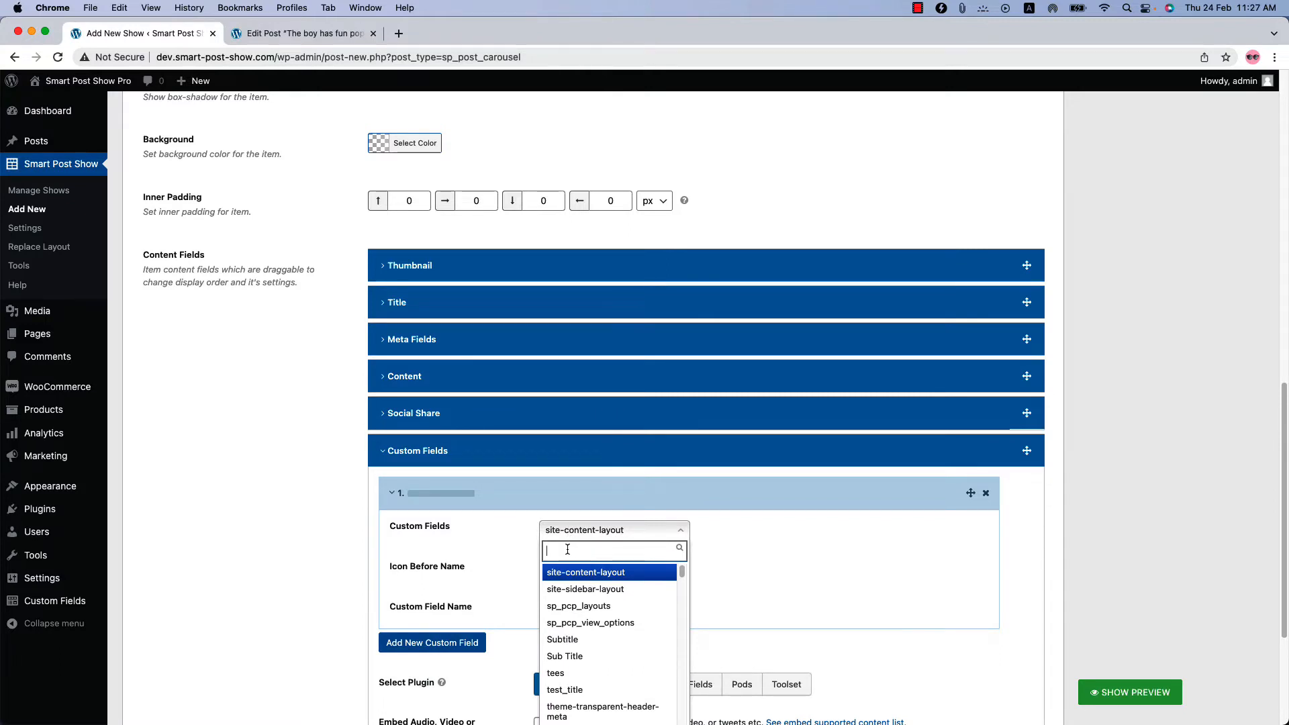
{"action": "type", "text": "wo"}
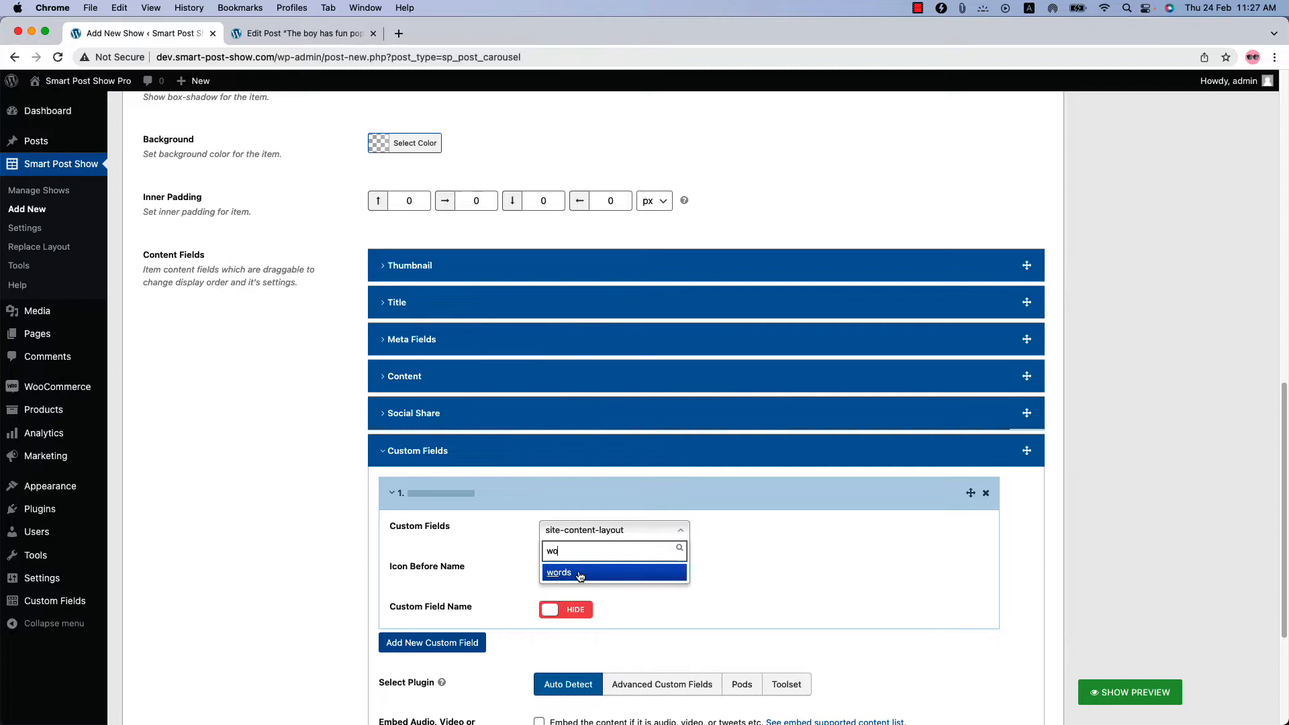
{"action": "left_click", "coordinate": [559, 571]}
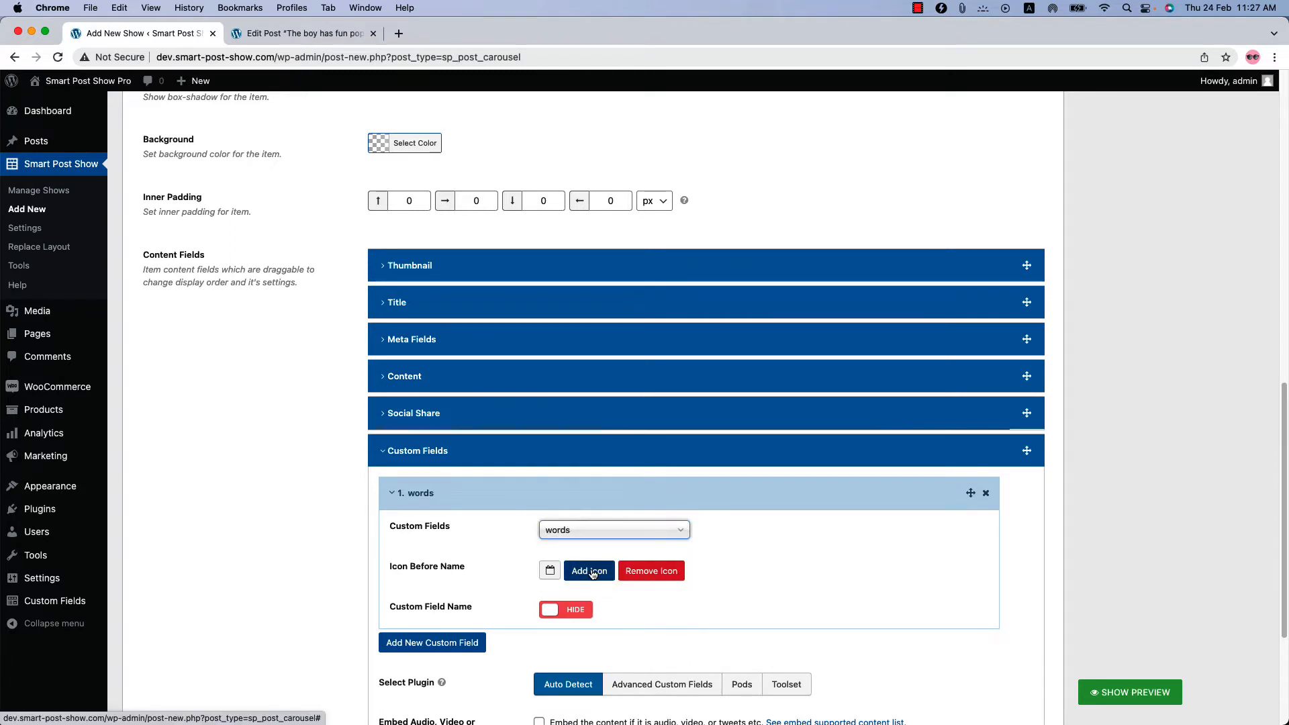
- Give the words field a list-style icon, a display name, and a colon after it
{"action": "left_click", "coordinate": [588, 570]}
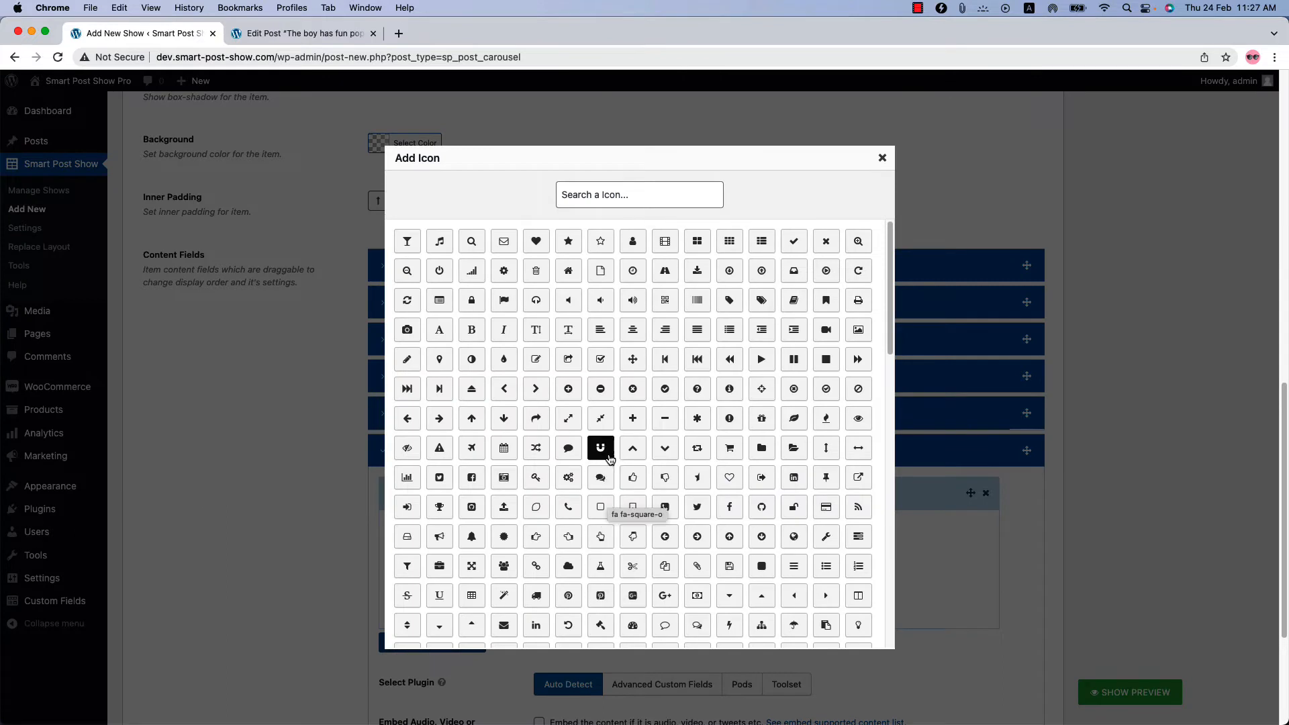
{"action": "mouse_move", "coordinate": [663, 329]}
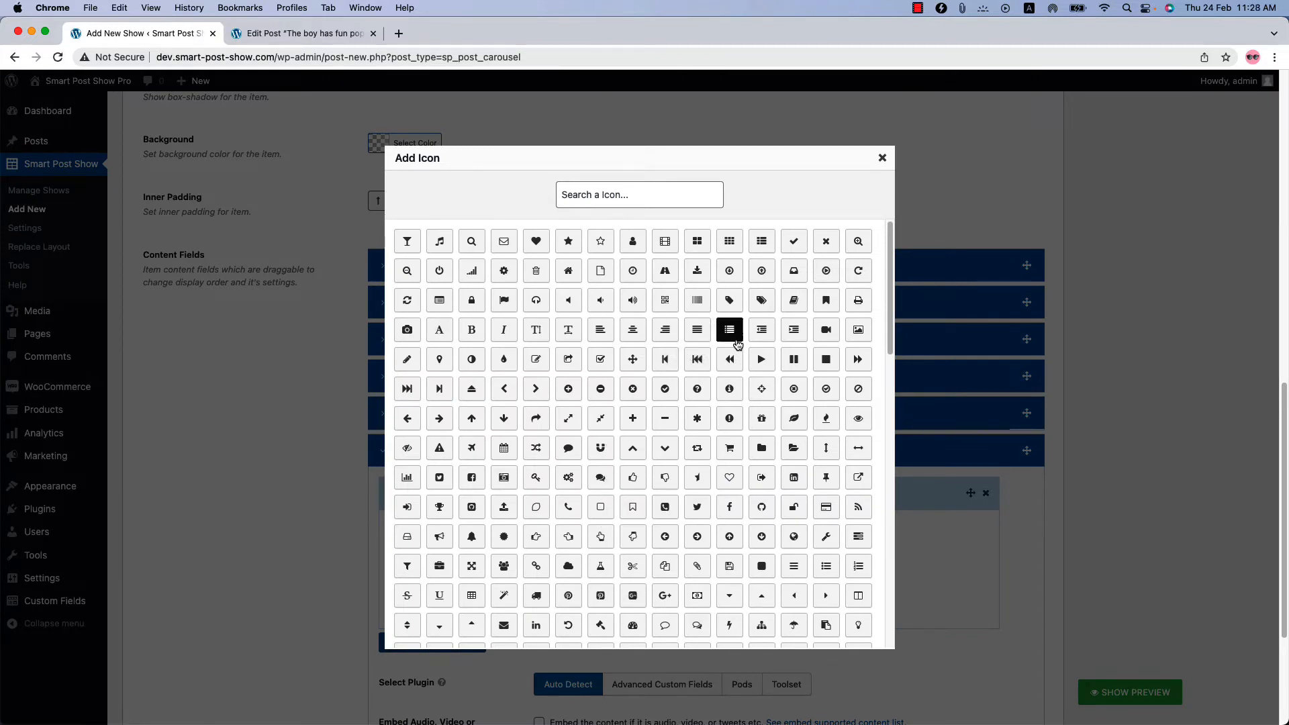
{"action": "left_click", "coordinate": [728, 329]}
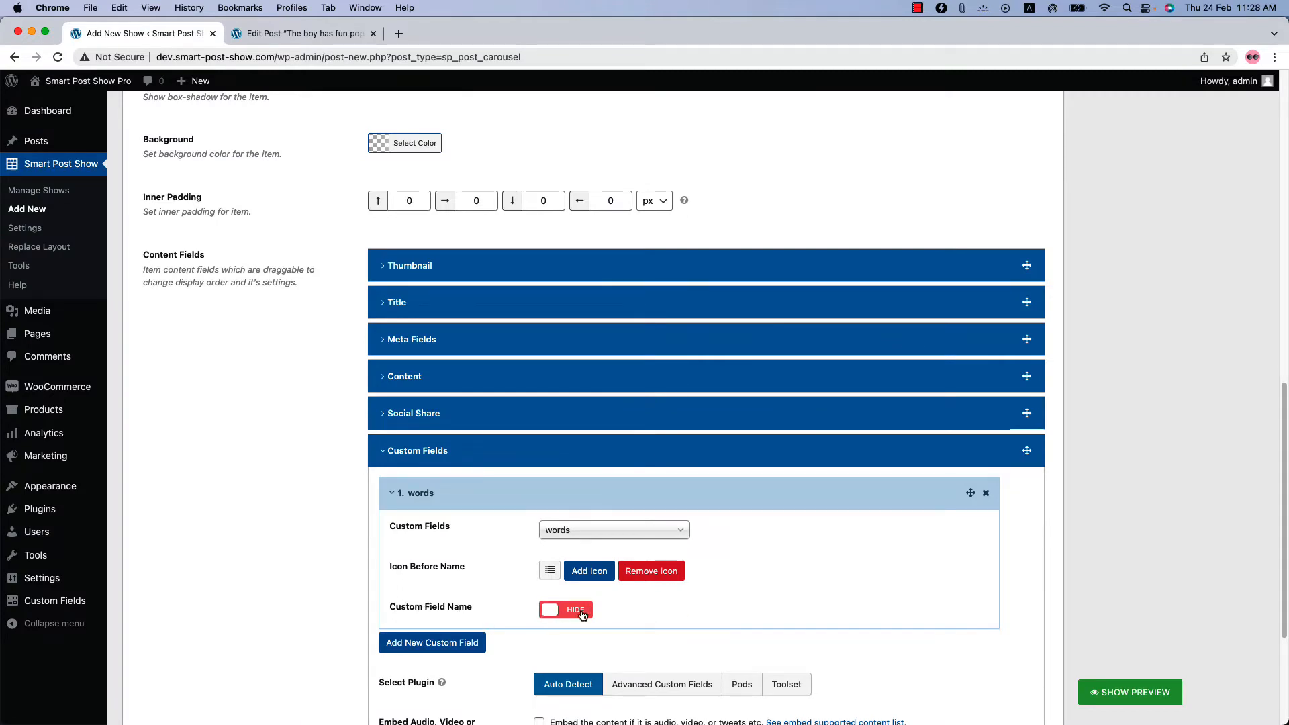
{"action": "left_click", "coordinate": [564, 609]}
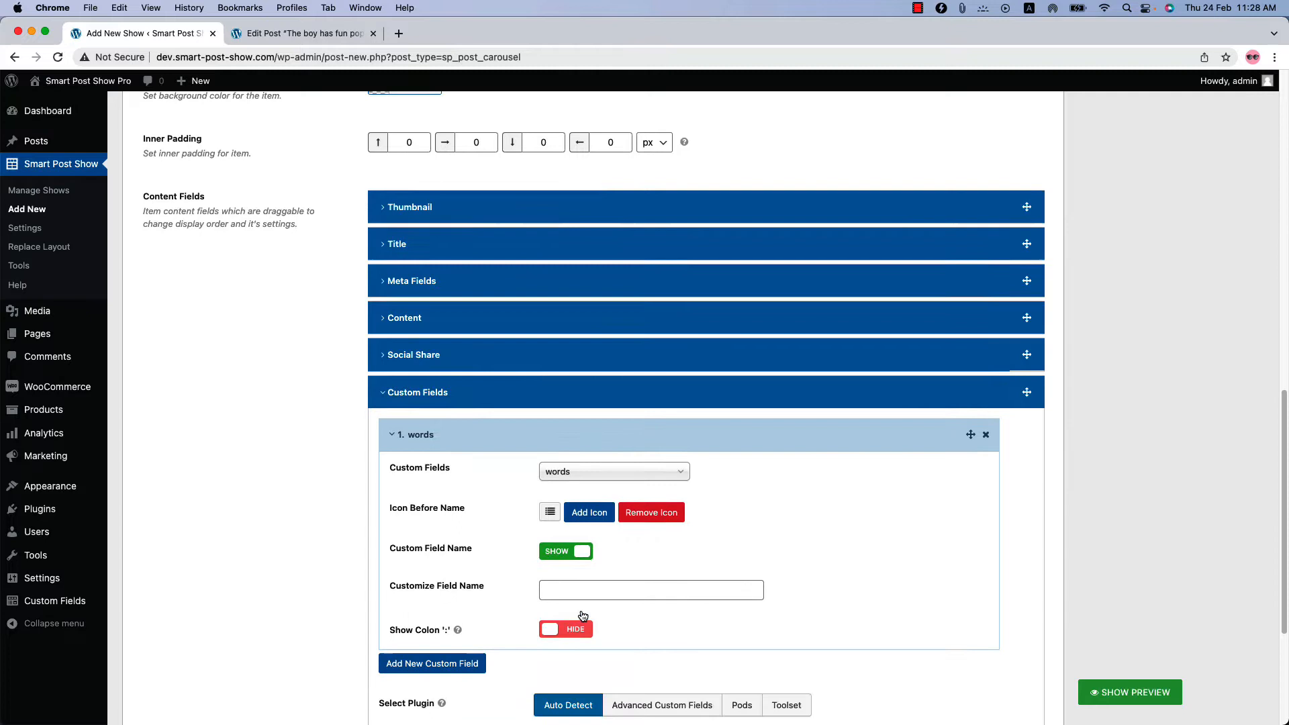
{"action": "scroll", "scroll_direction": "down", "scroll_amount": 3}
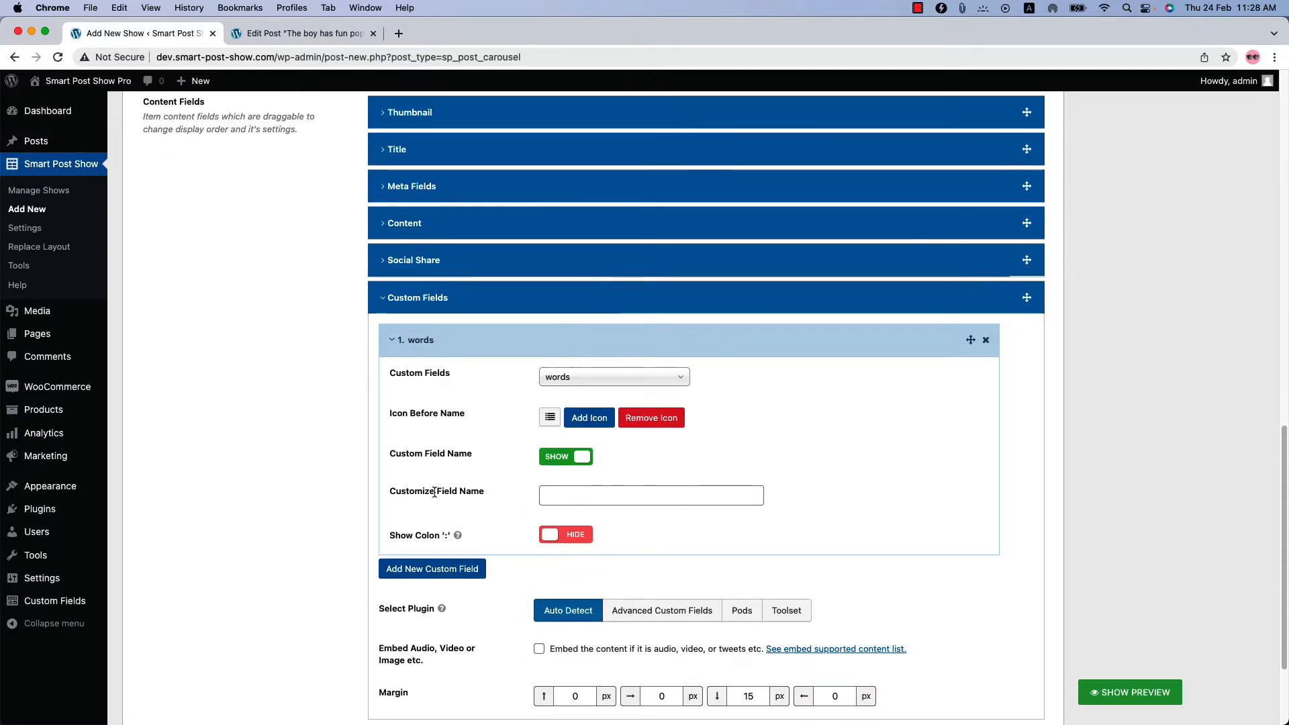
{"action": "left_click", "coordinate": [650, 495]}
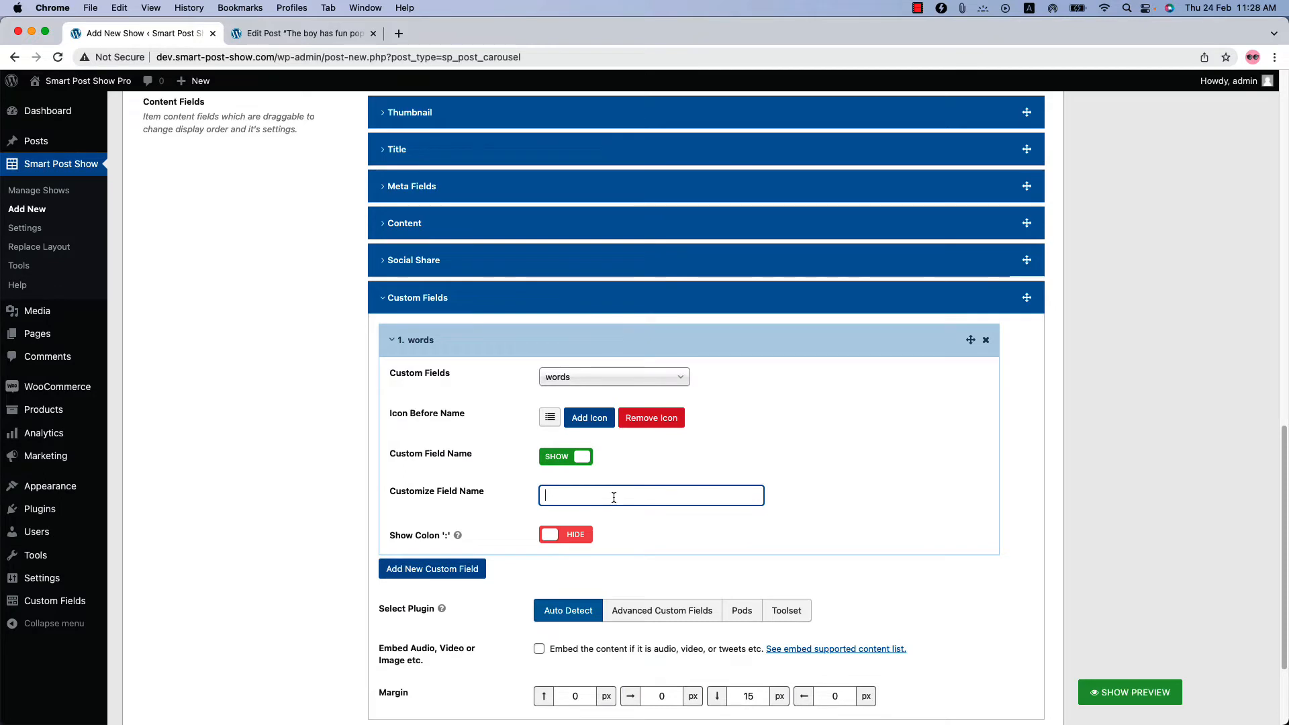
{"action": "mouse_move", "coordinate": [435, 539]}
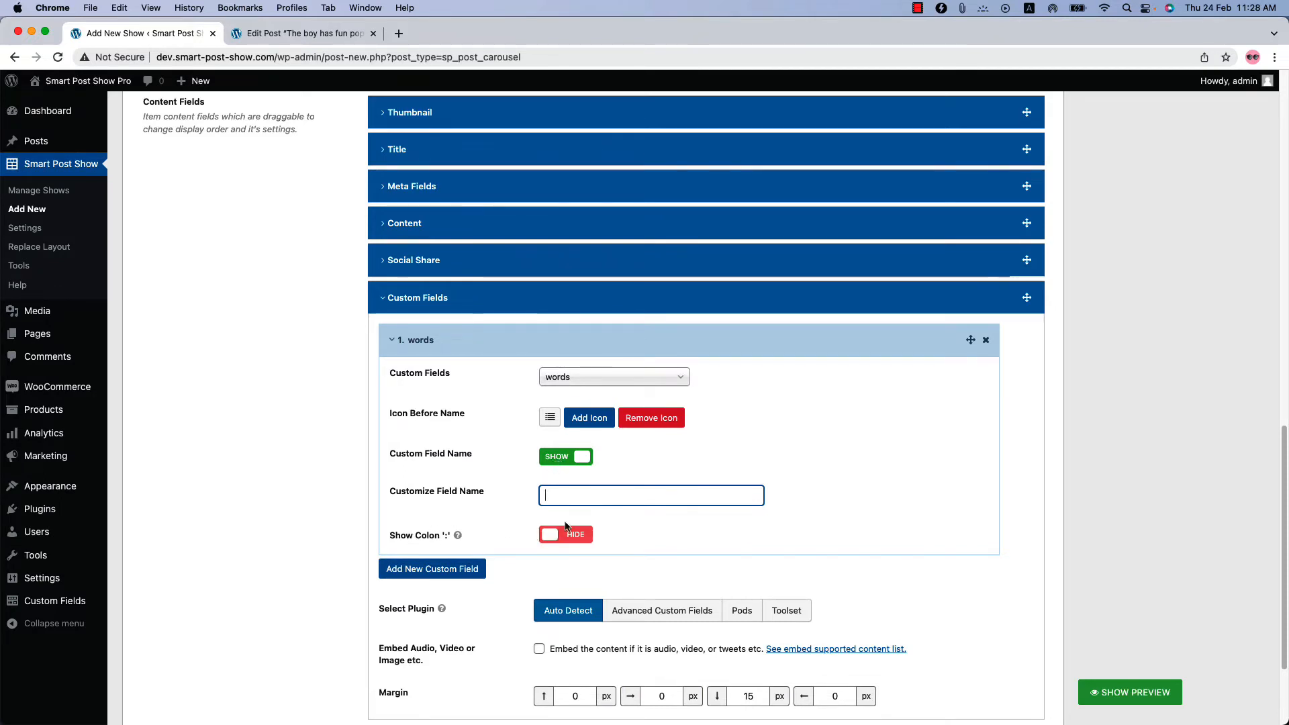
{"action": "left_click", "coordinate": [565, 534]}
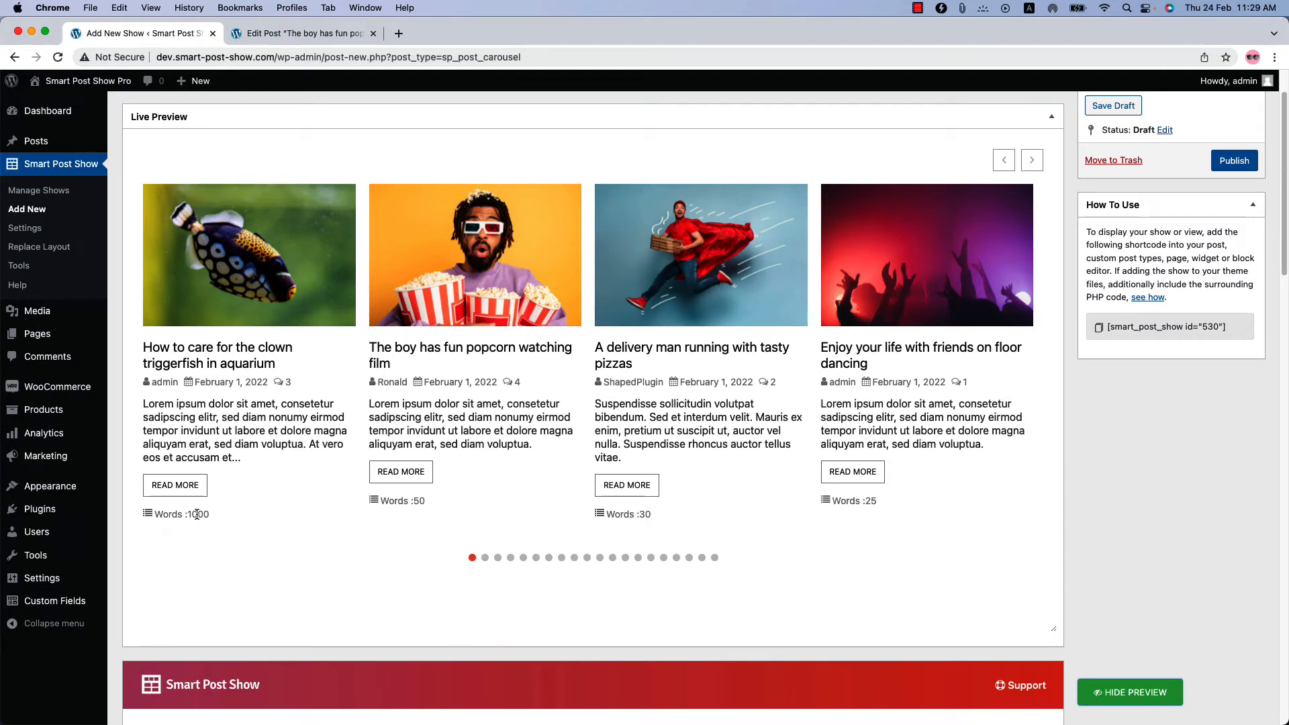
{"action": "scroll", "scroll_direction": "down", "scroll_amount": 3}
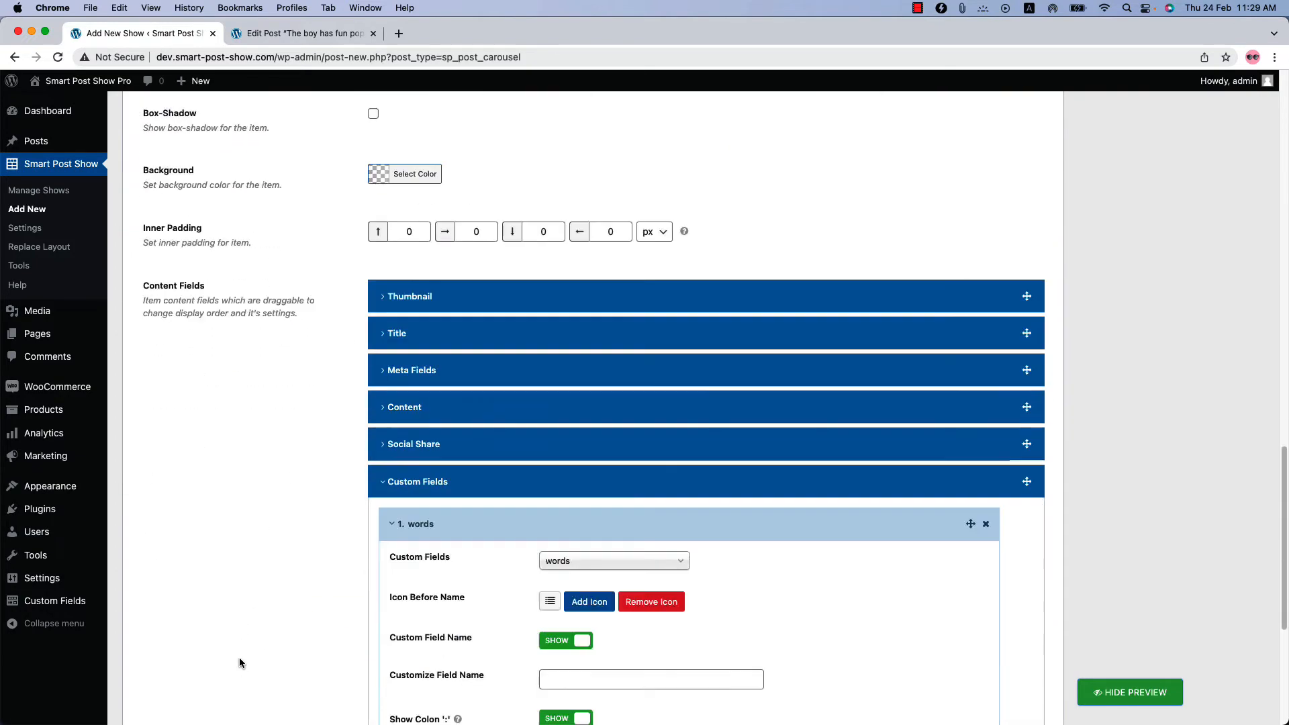
{"action": "scroll", "scroll_direction": "down", "scroll_amount": 3}
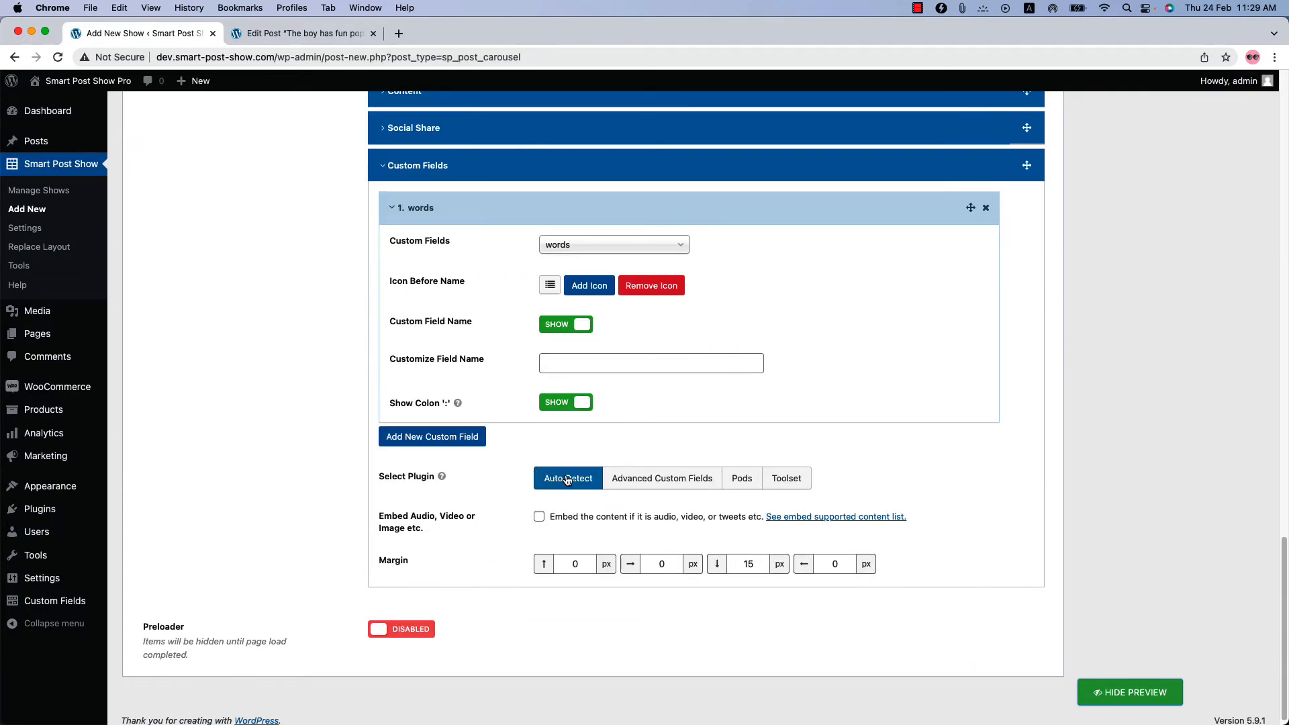
{"action": "mouse_move", "coordinate": [662, 477]}
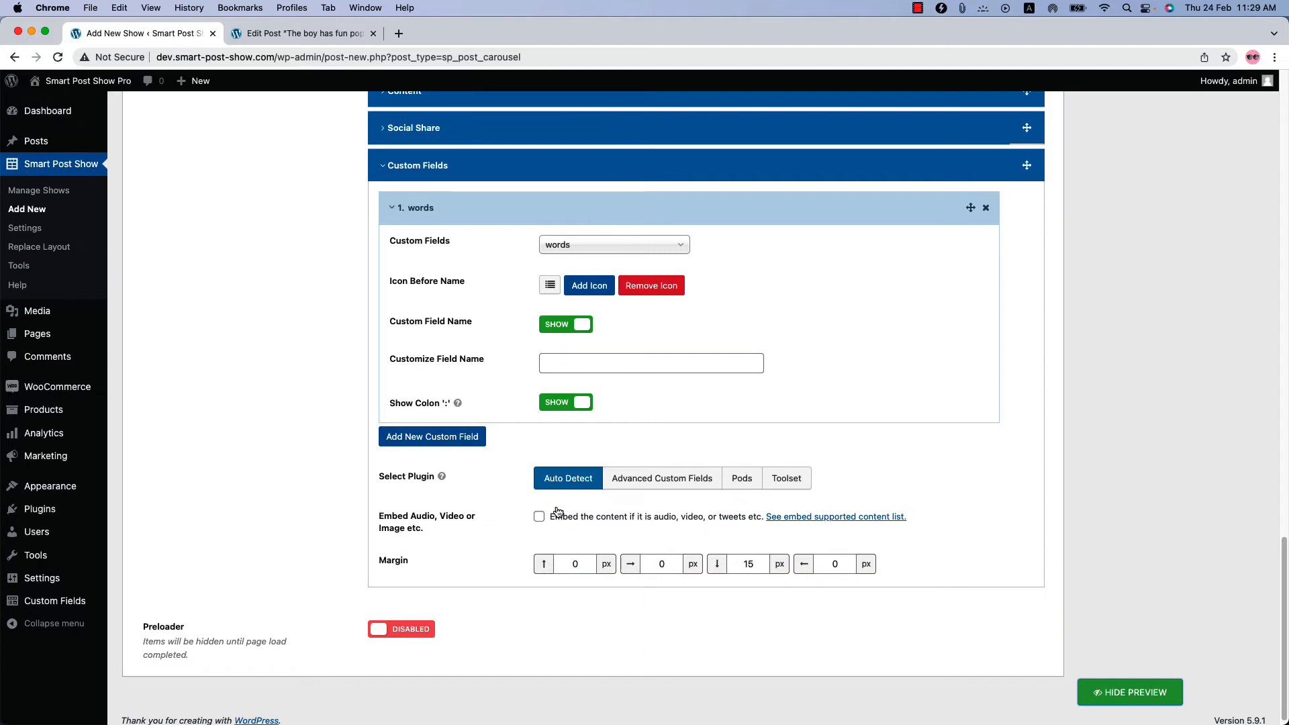
{"action": "mouse_move", "coordinate": [699, 525]}
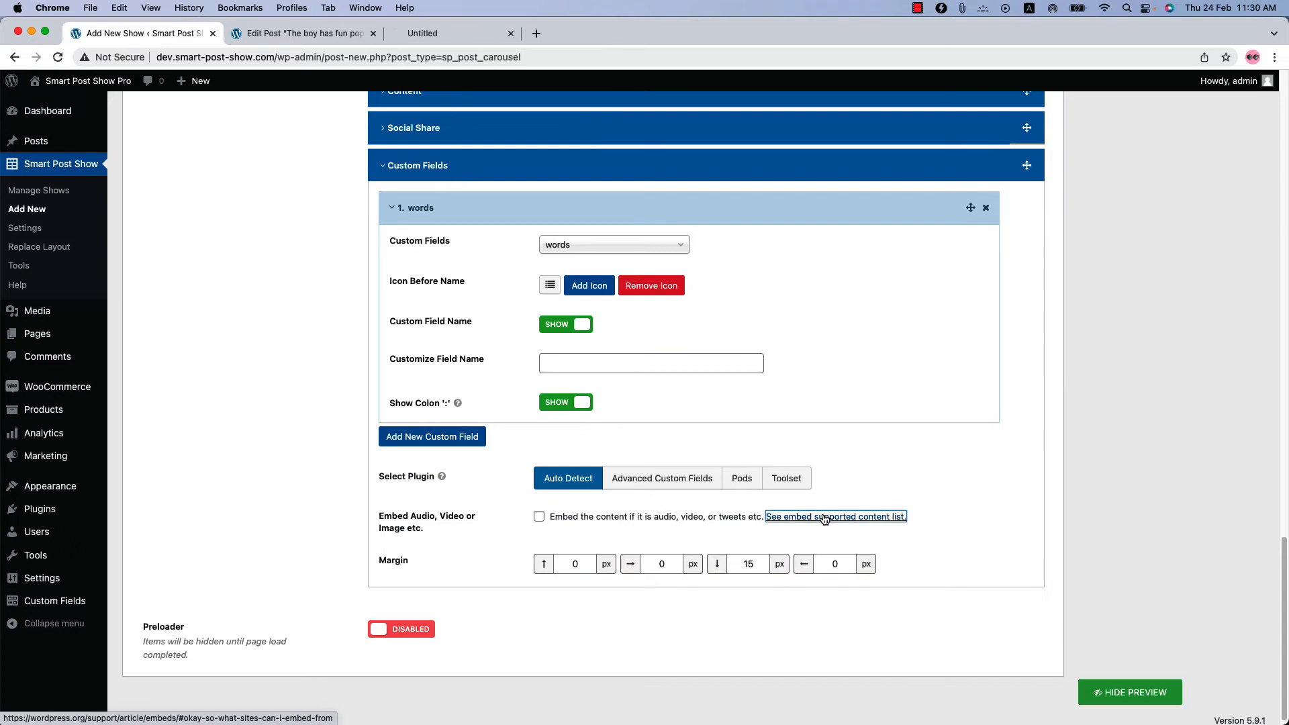
- Browse the supported embed services article, then switch back to the Add New Show tab
{"action": "left_click", "coordinate": [835, 516]}
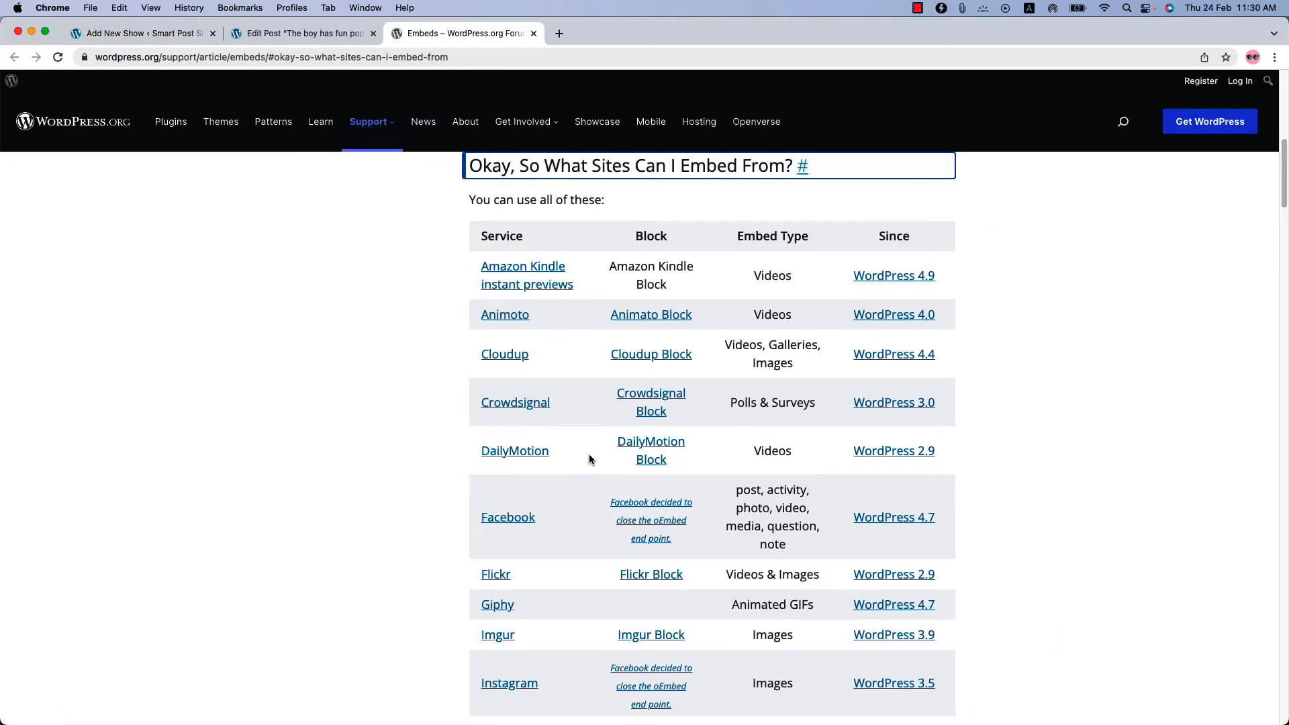
{"action": "scroll", "scroll_direction": "down", "scroll_amount": 3}
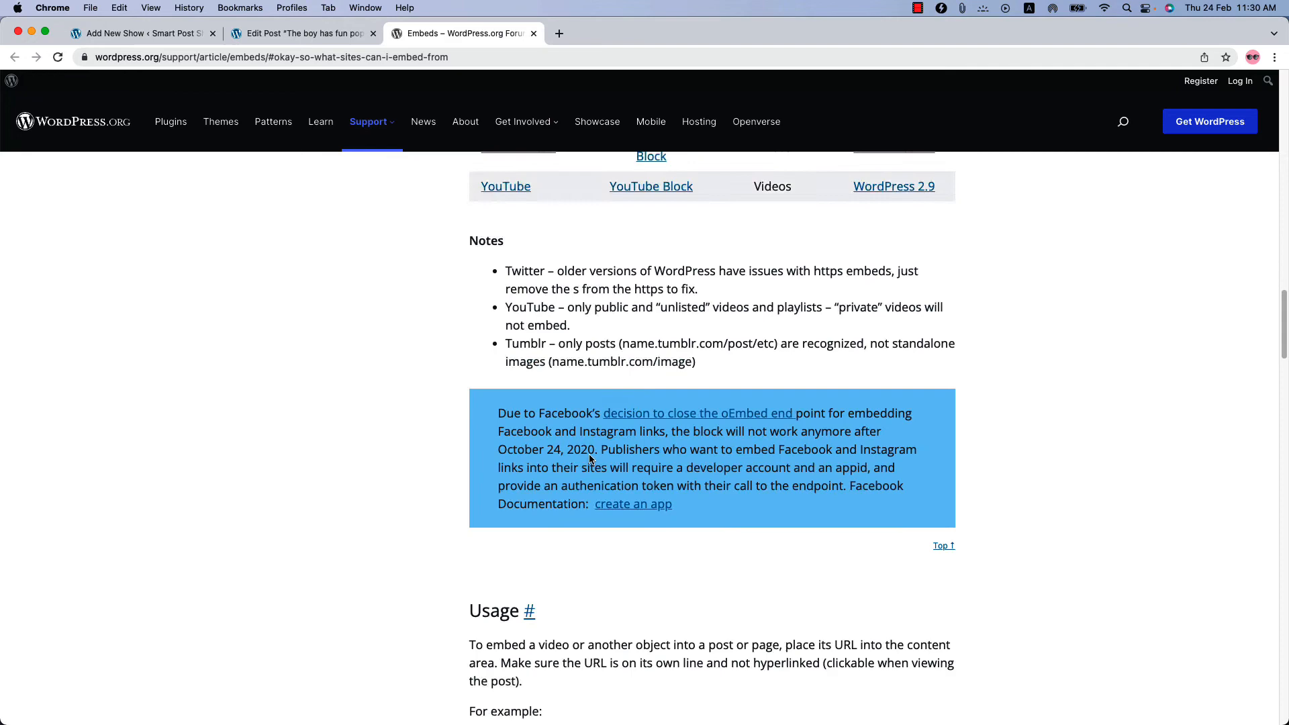
{"action": "left_click", "coordinate": [140, 33]}
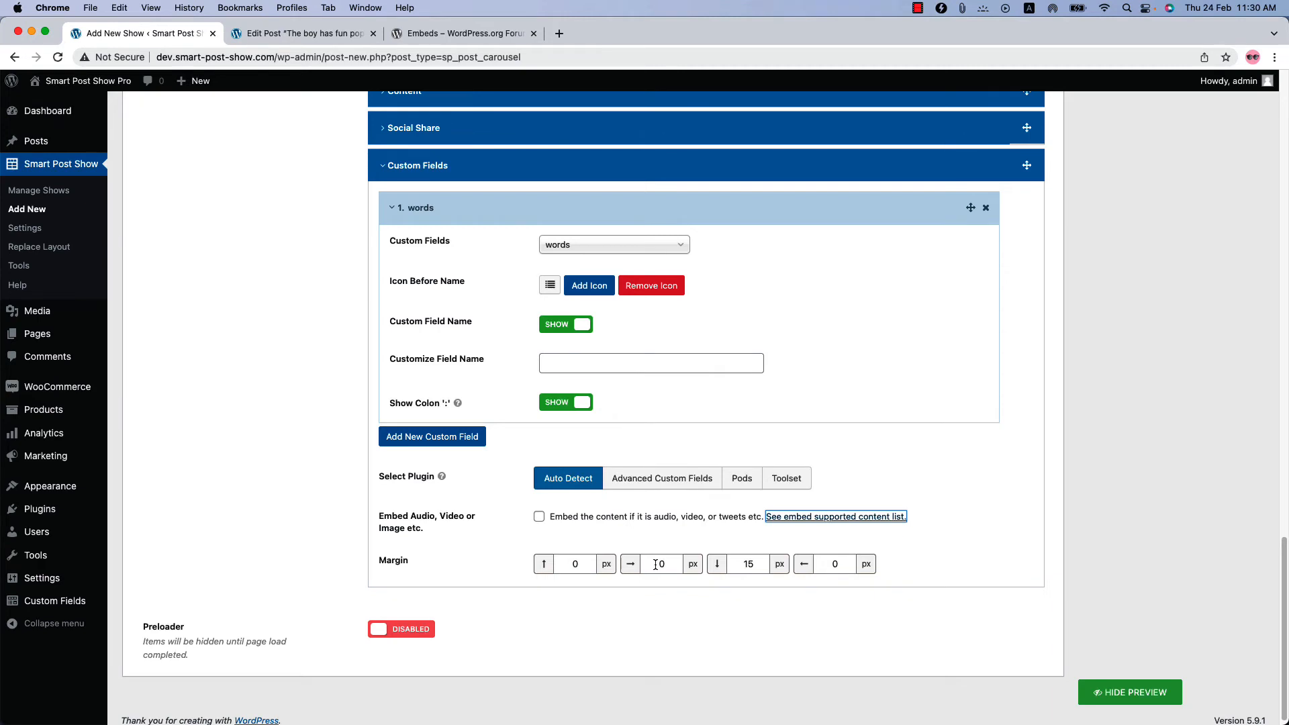
- Collapse the words and Custom Fields panels, move Custom Fields below Title, and refresh the preview
{"action": "left_click", "coordinate": [414, 207]}
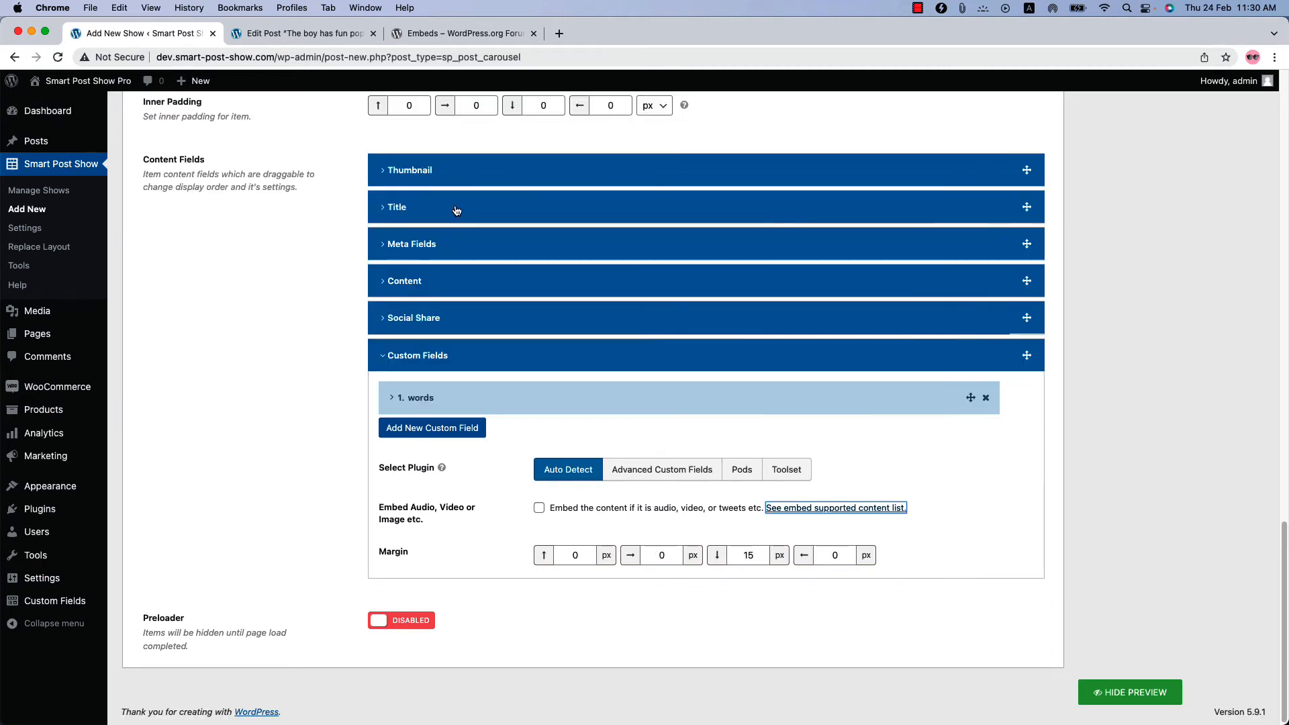
{"action": "left_click", "coordinate": [415, 355]}
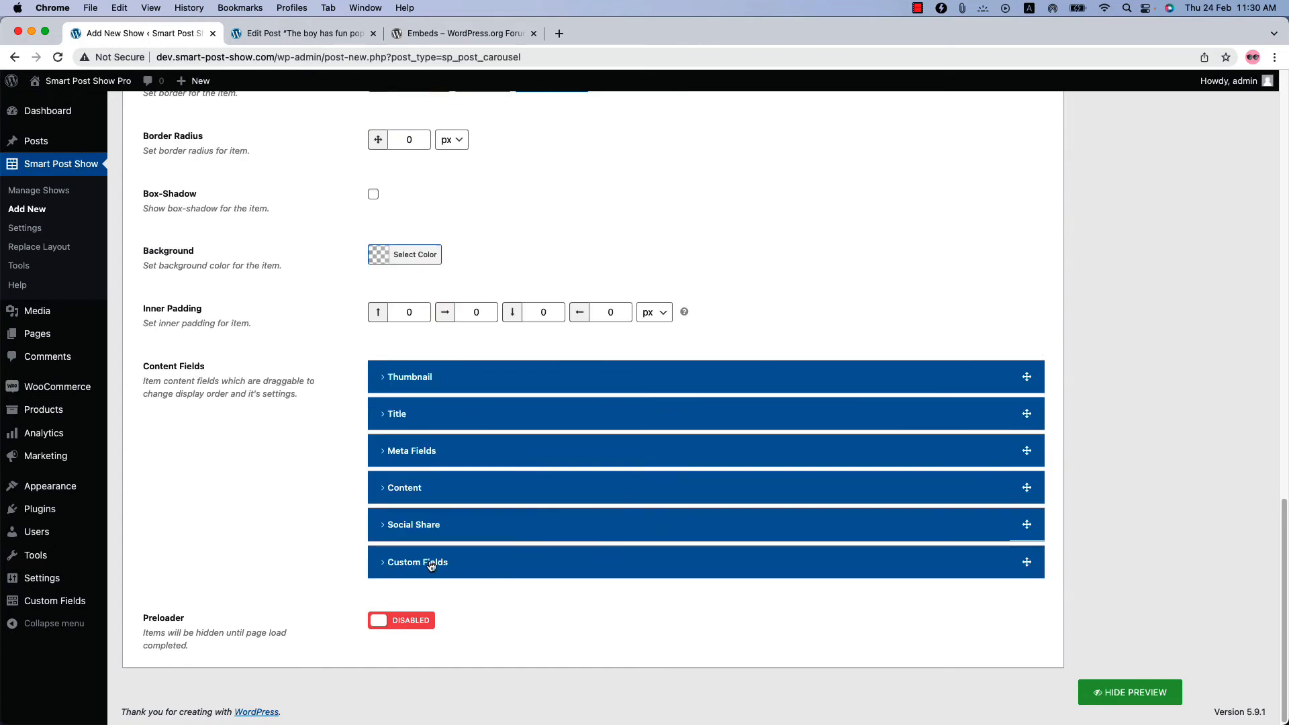
{"action": "mouse_move", "coordinate": [418, 416]}
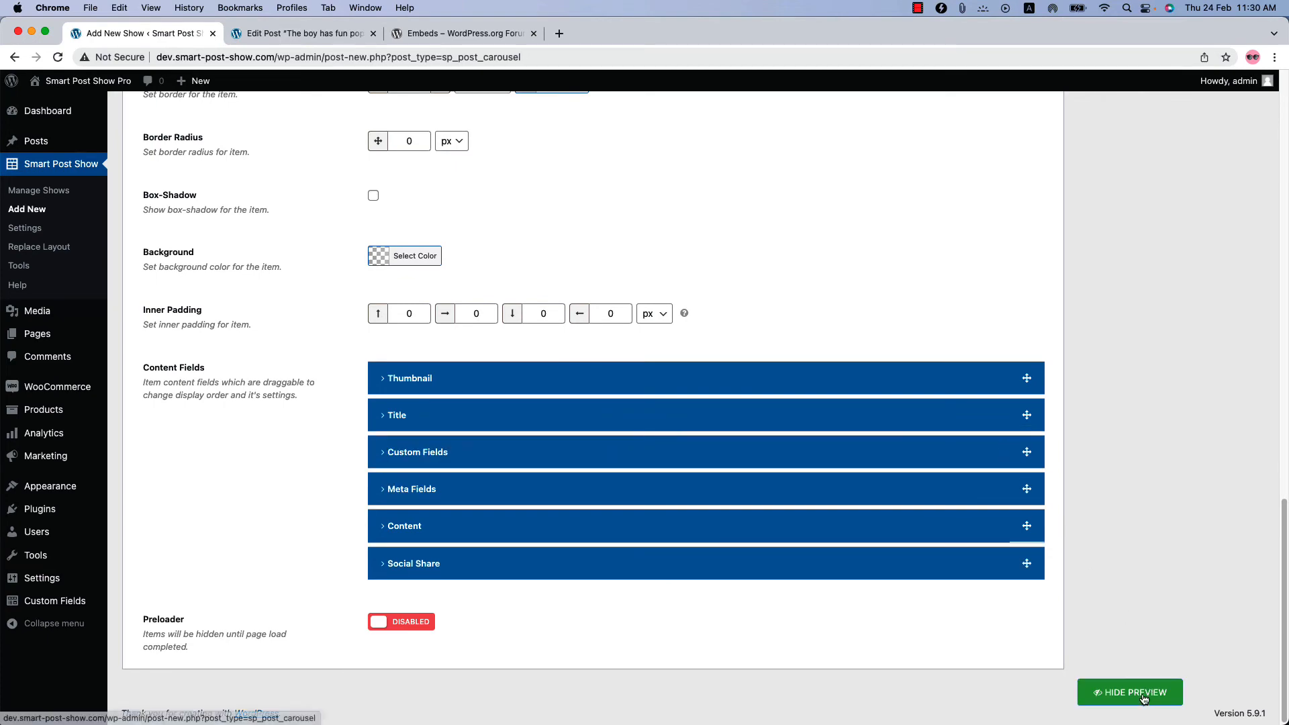
{"action": "left_click", "coordinate": [1128, 691]}
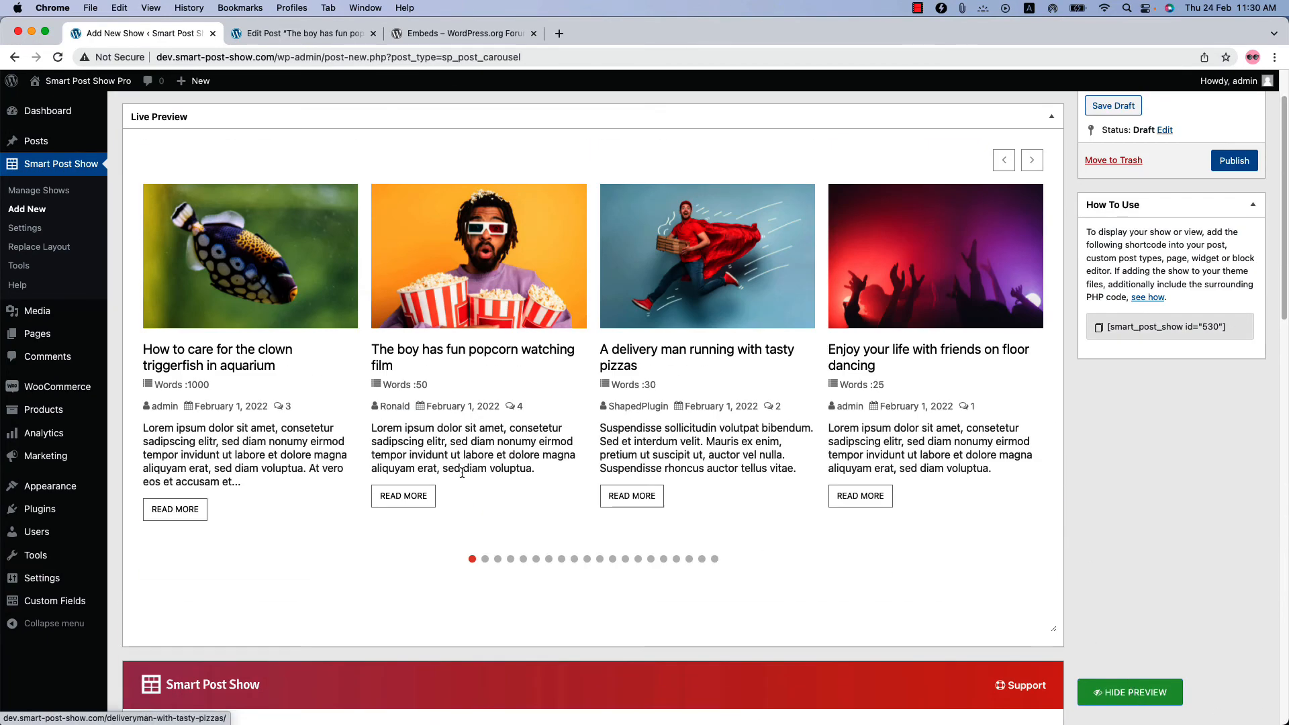
{"action": "mouse_move", "coordinate": [195, 392]}
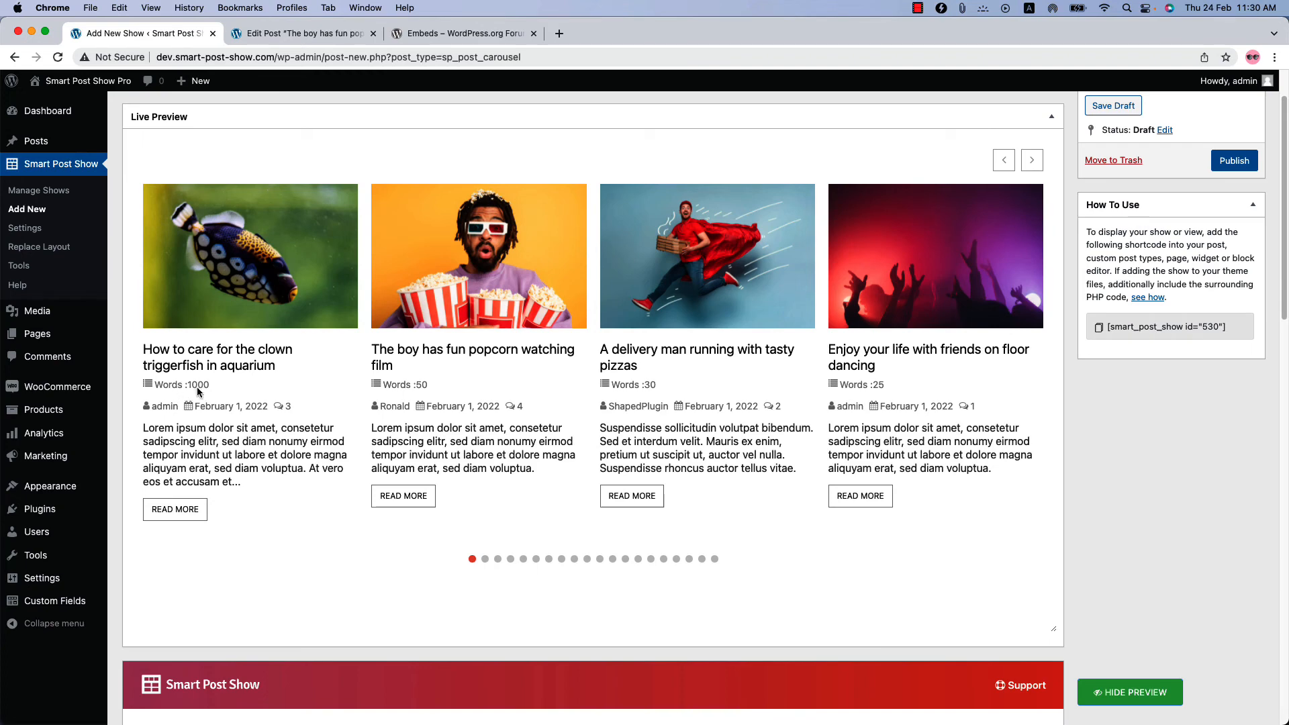
{"action": "mouse_move", "coordinate": [1025, 217]}
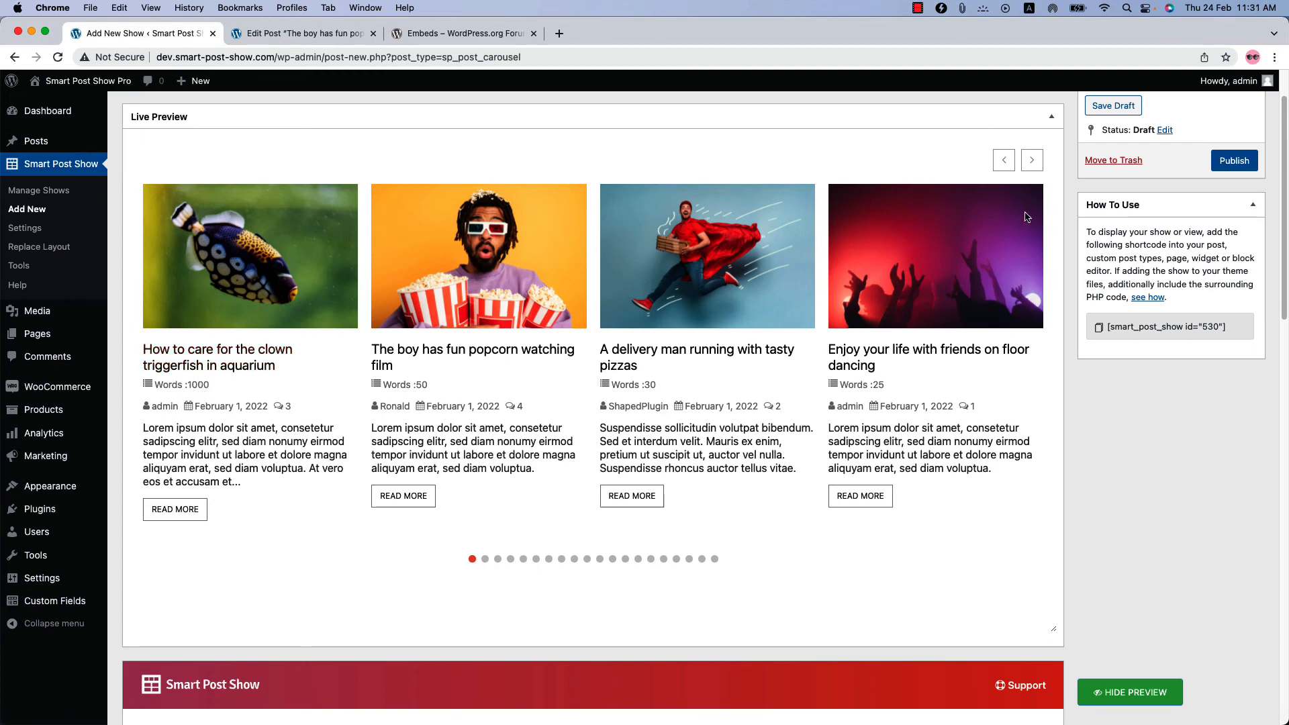
- Publish the show and a new page embedding Test Show #(530) in a Smart Post Show Pro block
{"action": "left_click", "coordinate": [1232, 160]}
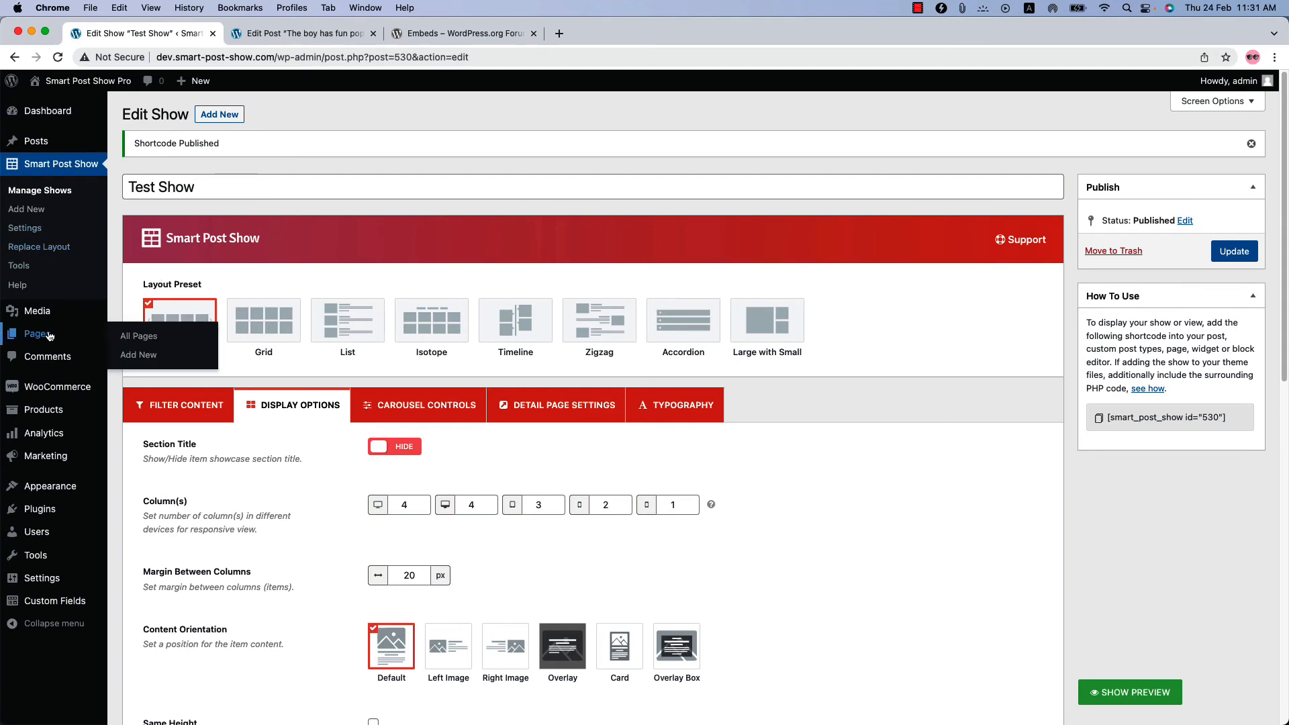
{"action": "left_click", "coordinate": [138, 355]}
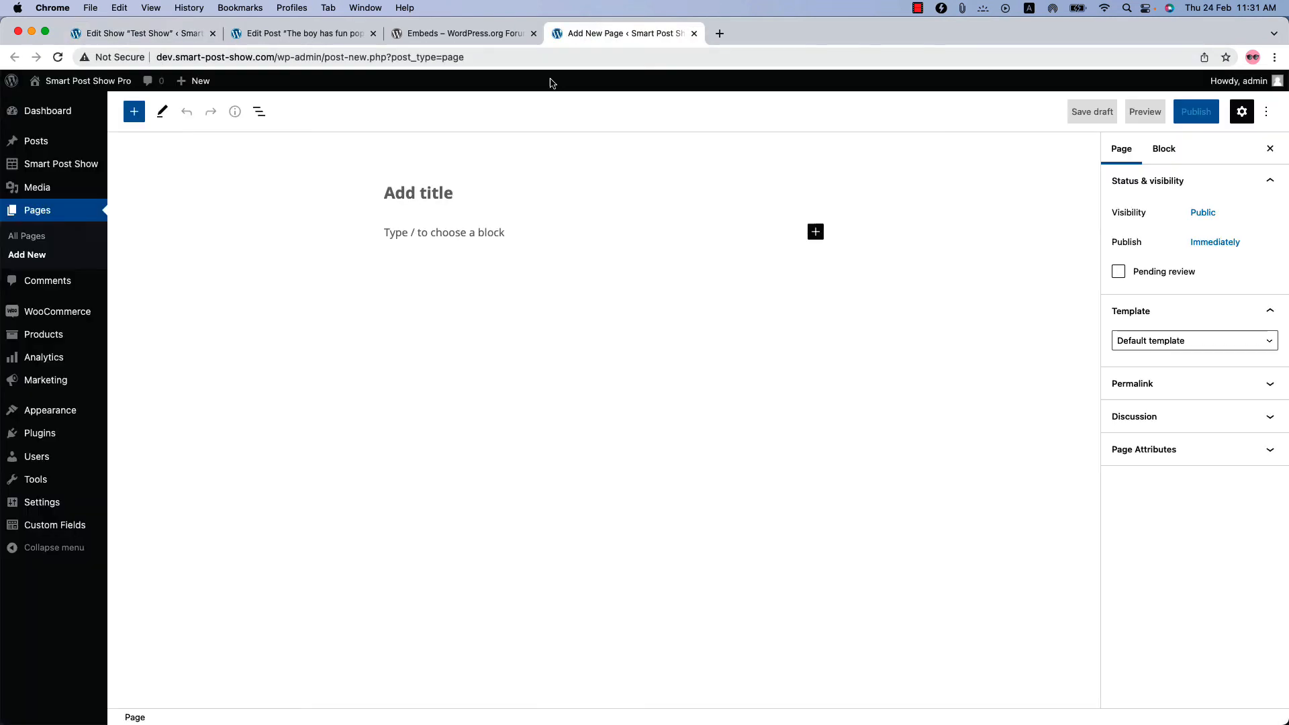
{"action": "left_click", "coordinate": [134, 110]}
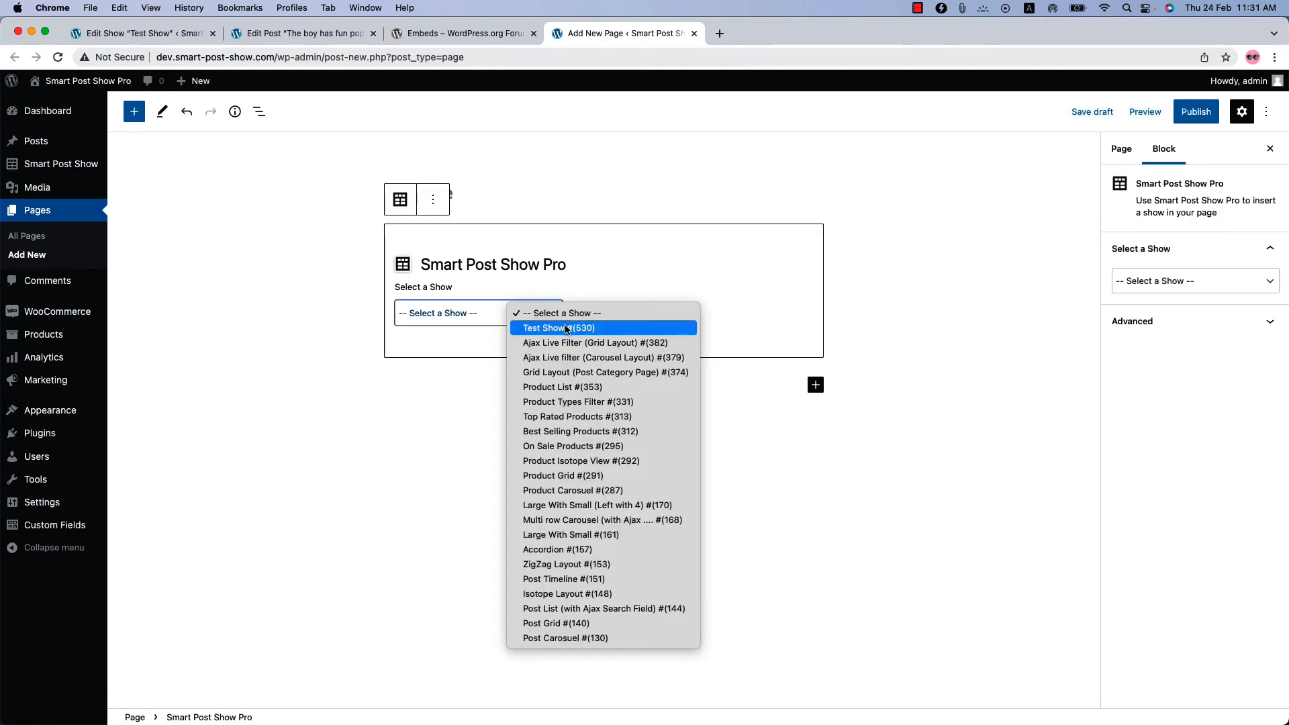
{"action": "left_click", "coordinate": [557, 327]}
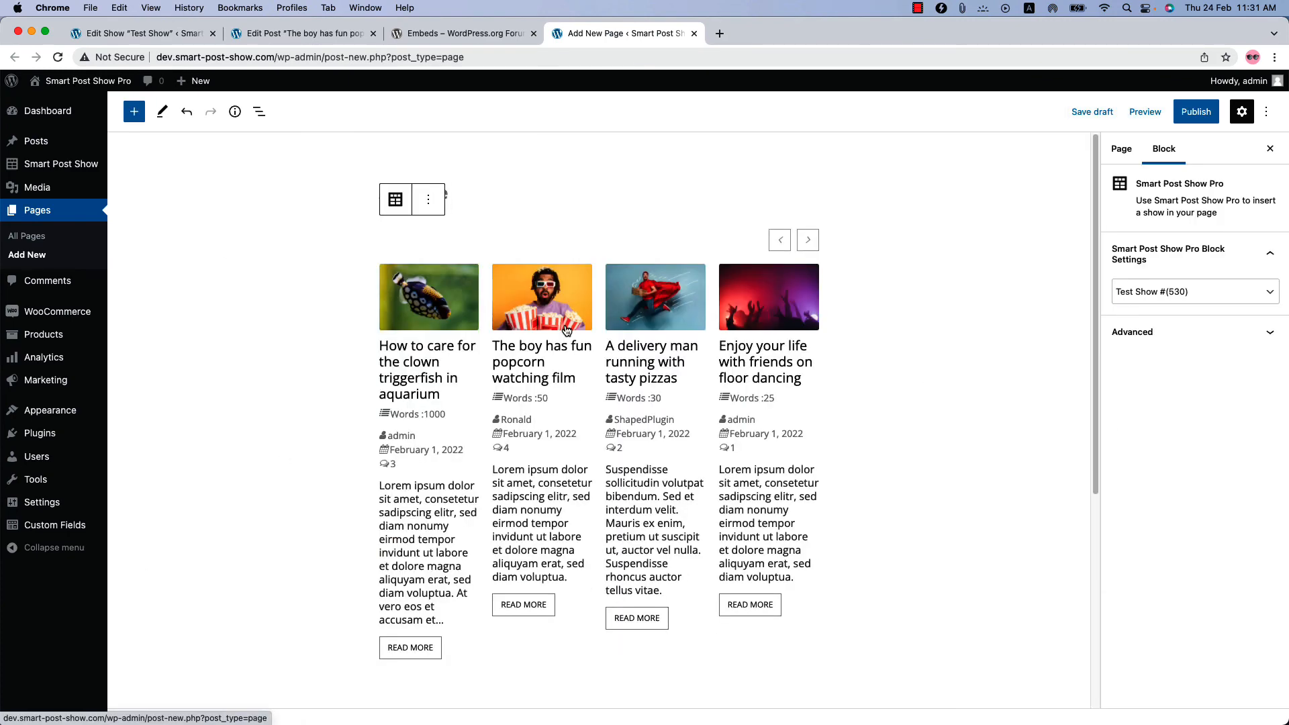
{"action": "left_click", "coordinate": [806, 239]}
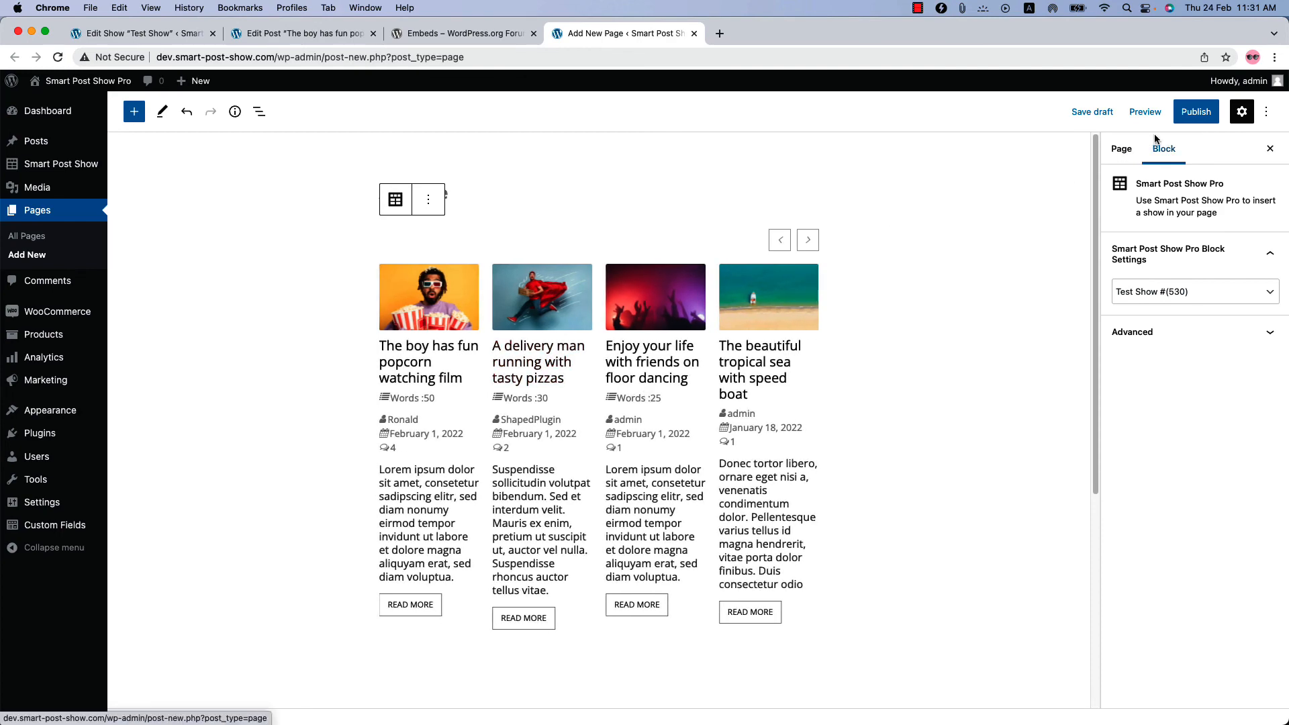
{"action": "left_click", "coordinate": [1194, 110]}
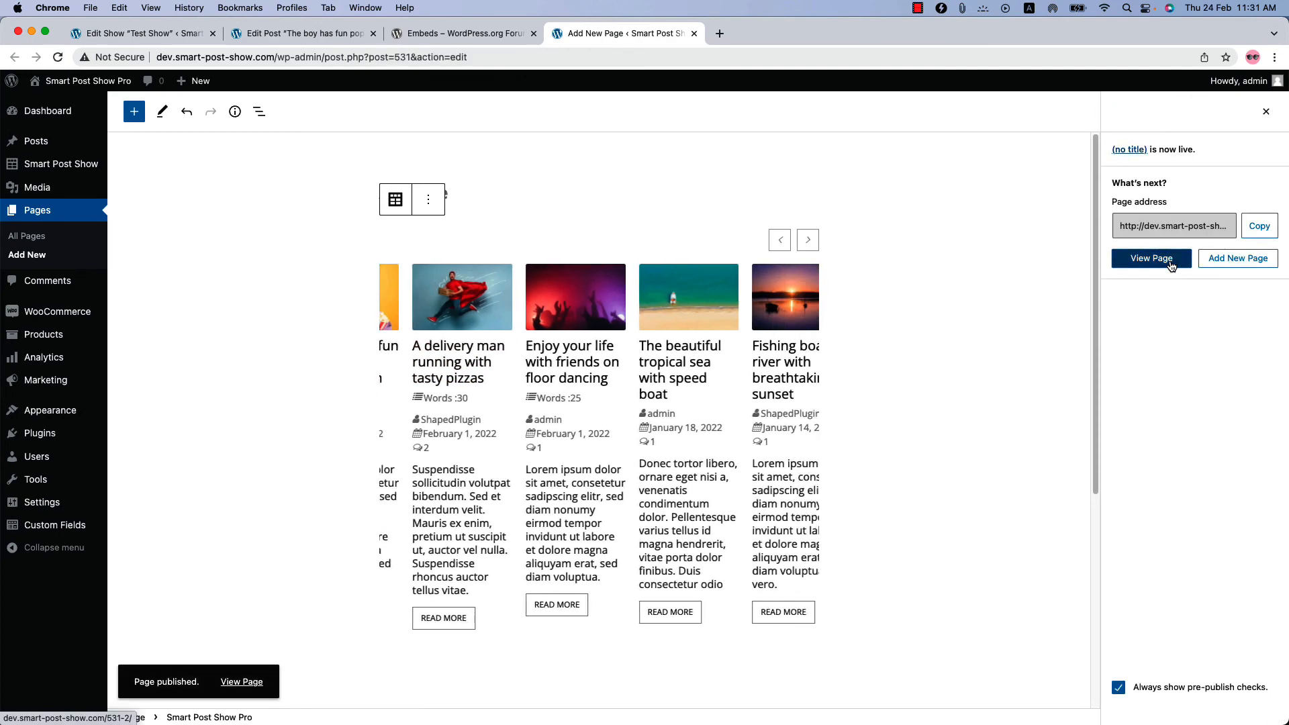
- View the live page to see word counts beneath each post title
{"action": "left_click", "coordinate": [1150, 257]}
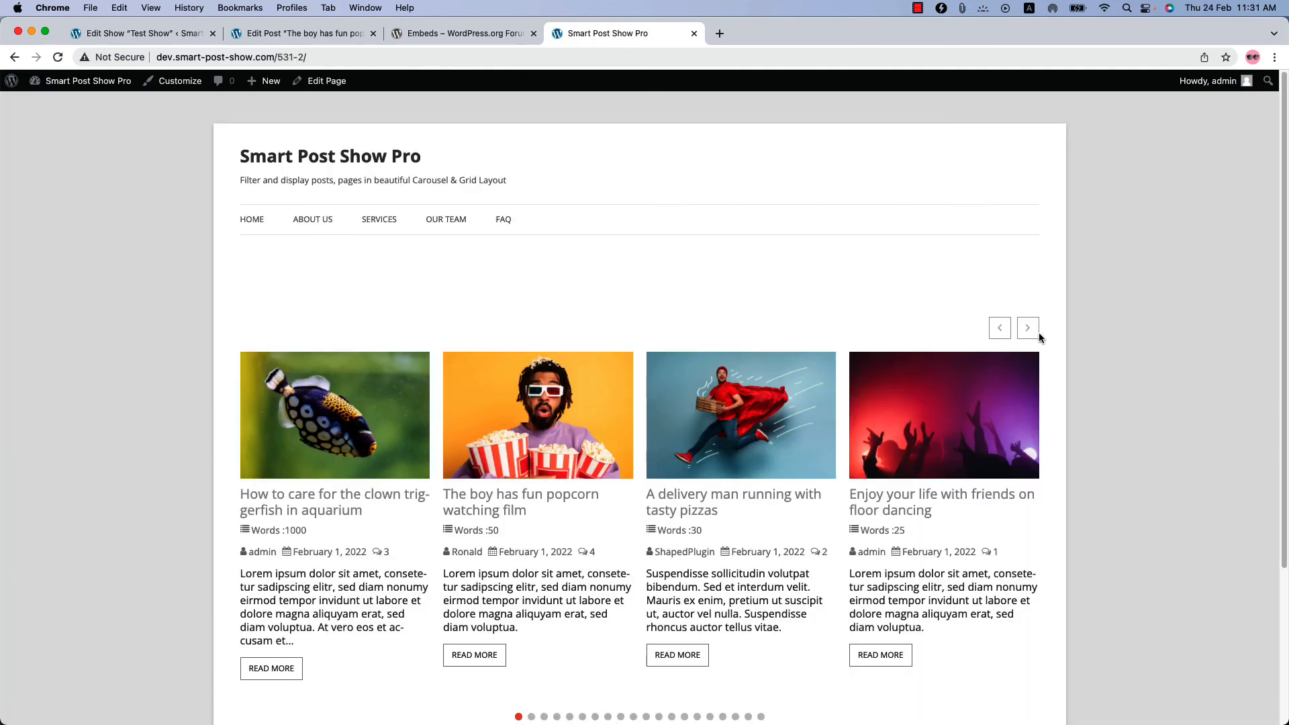
{"action": "mouse_move", "coordinate": [424, 432]}
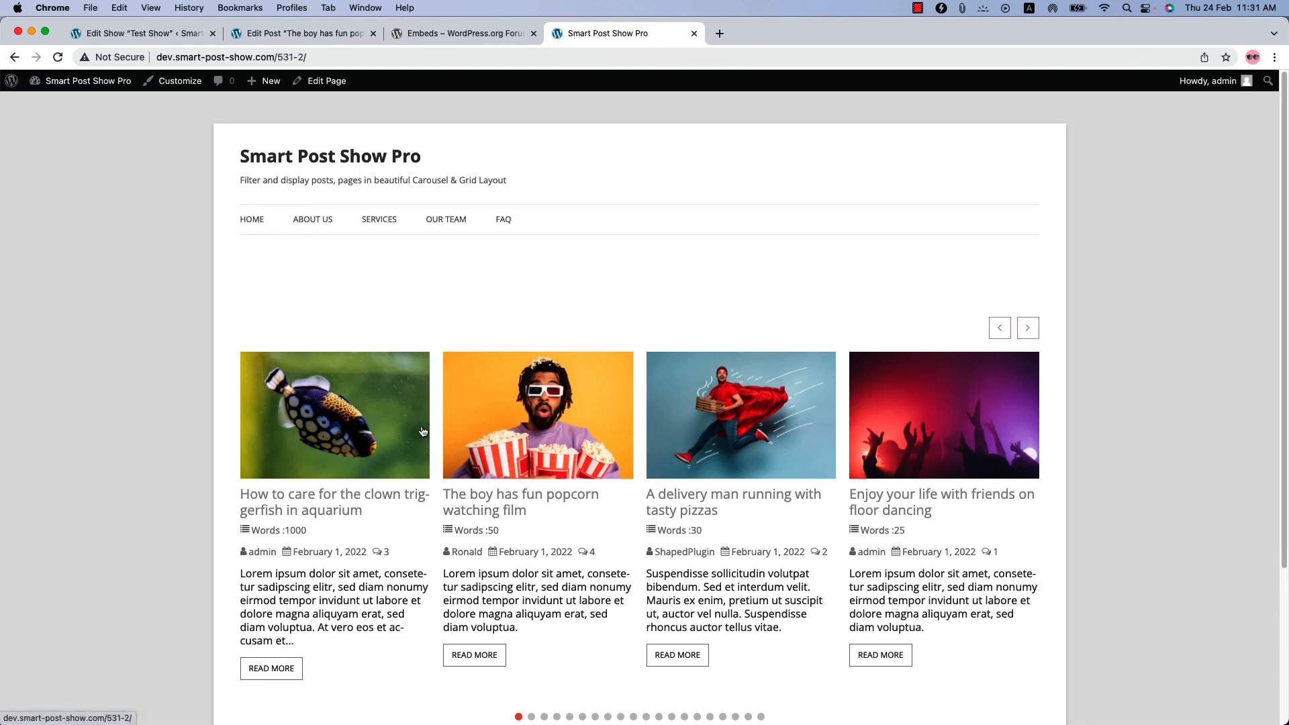
{"action": "mouse_move", "coordinate": [300, 508]}
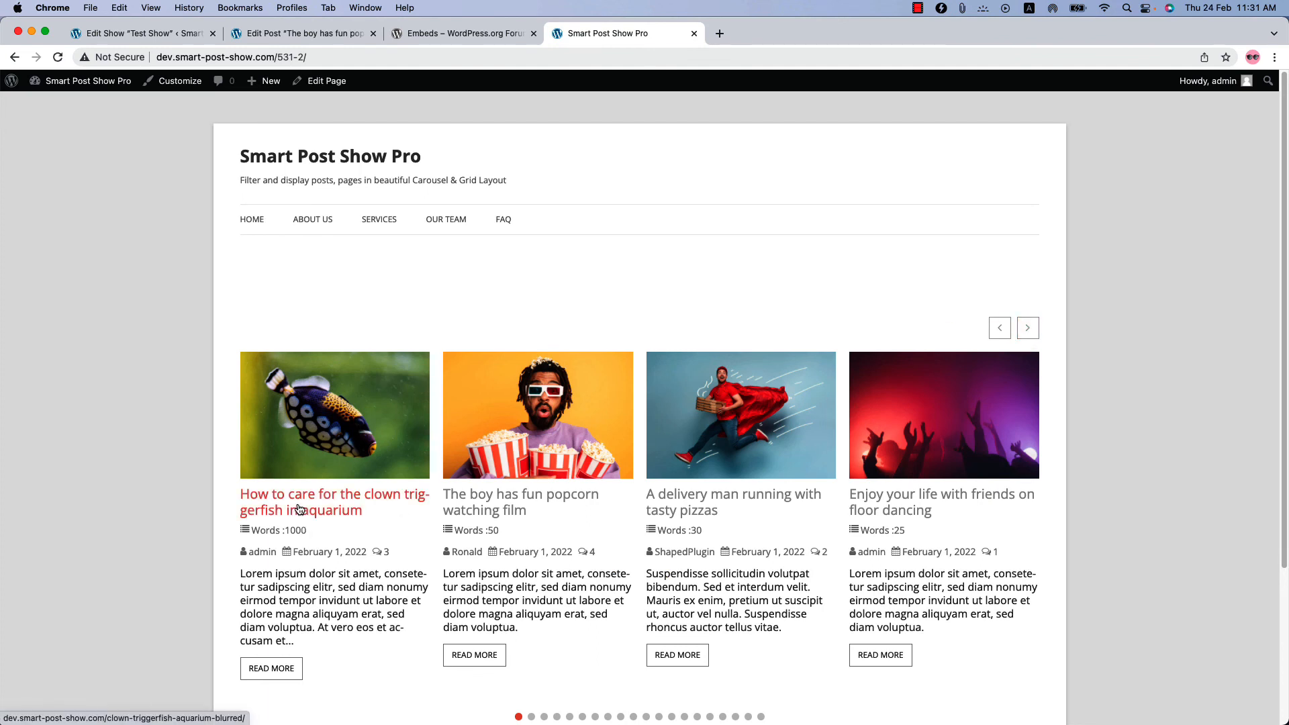
{"action": "mouse_move", "coordinate": [293, 557]}
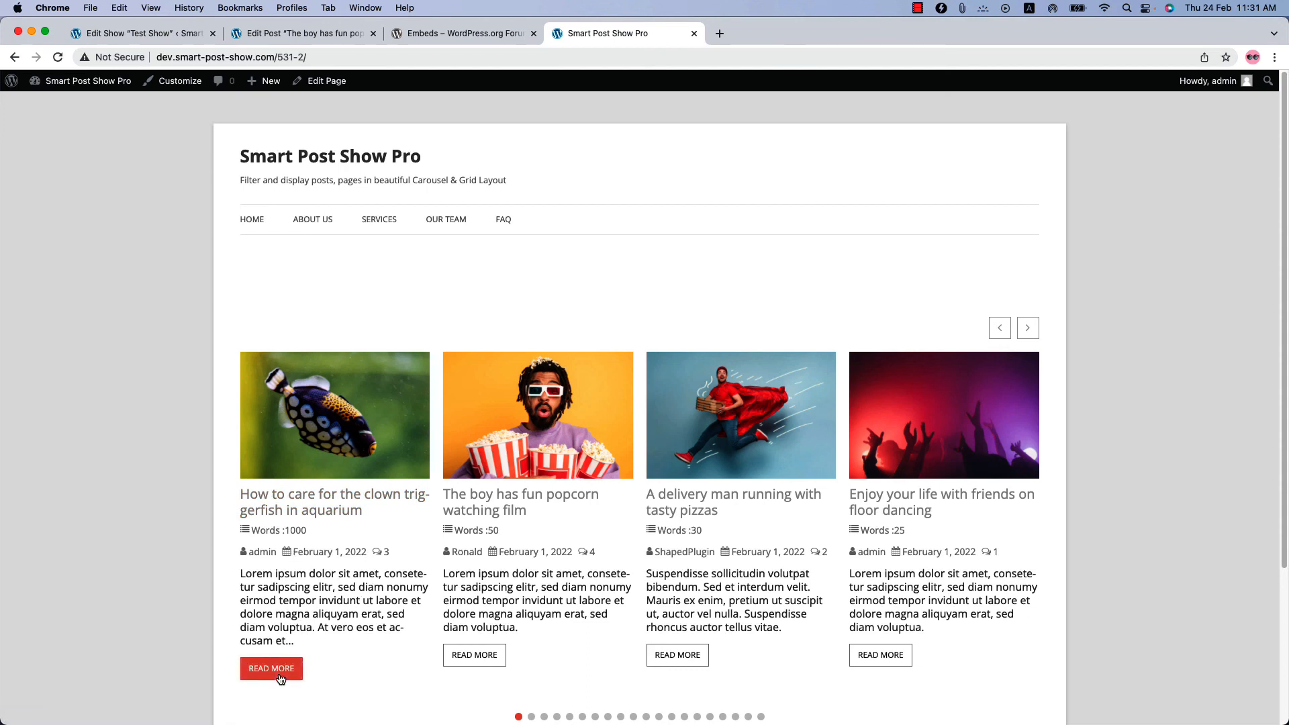
{"action": "mouse_move", "coordinate": [501, 601]}
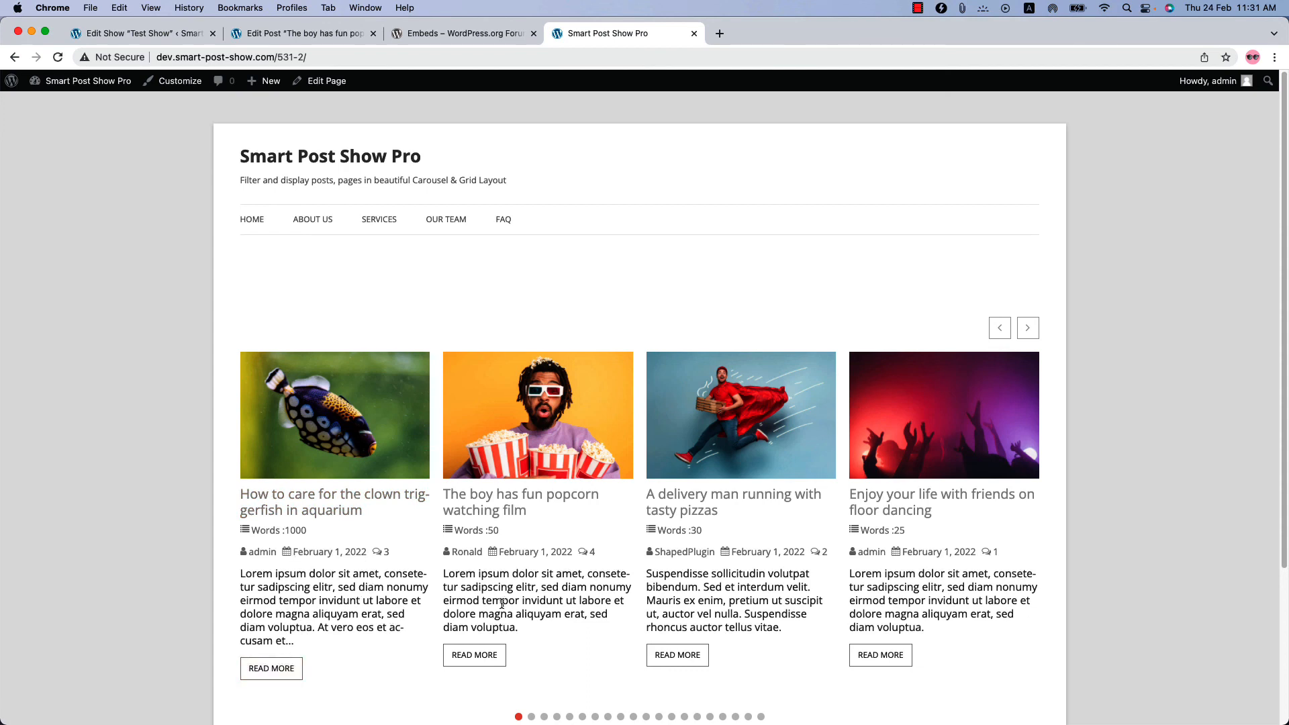